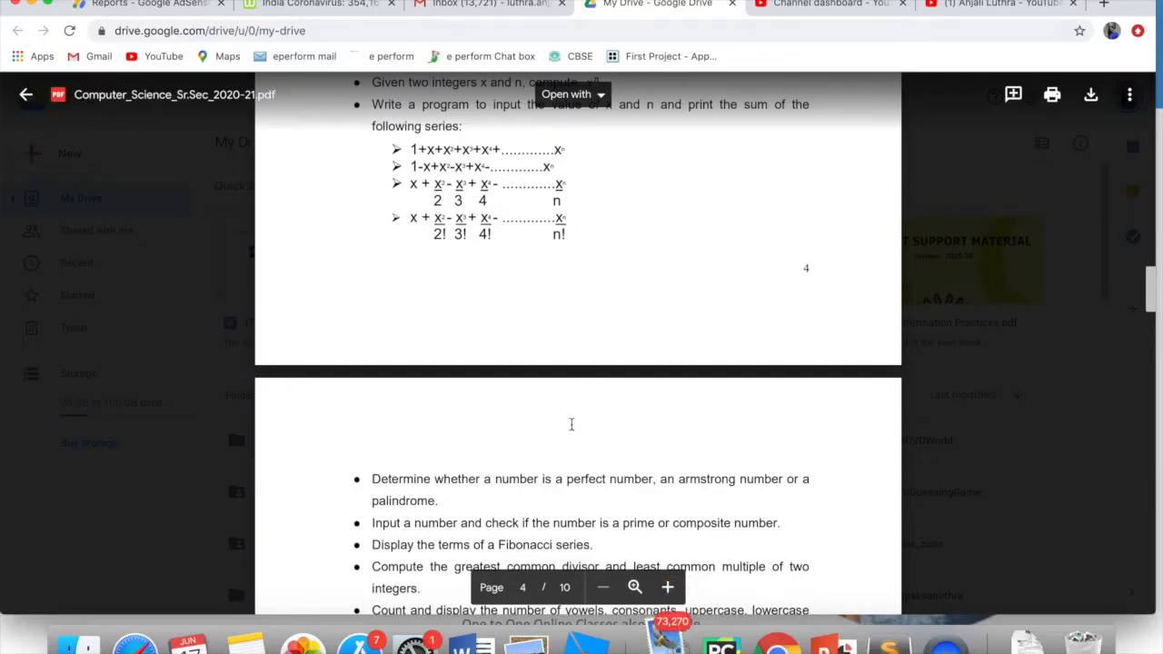
Scroll the syllabus PDF preview through pages 1–4 to the '4. Suggested Practical List' section
{"action": "scroll", "scroll_direction": "down", "scroll_amount": 3}
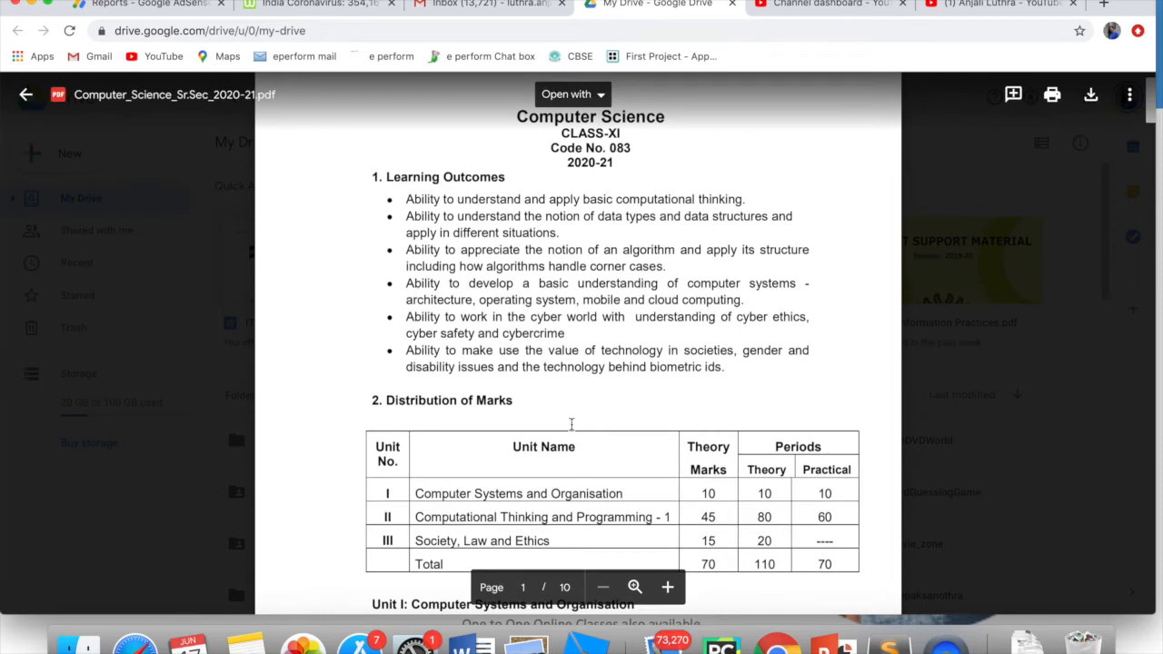
{"action": "scroll", "scroll_direction": "down", "scroll_amount": 3}
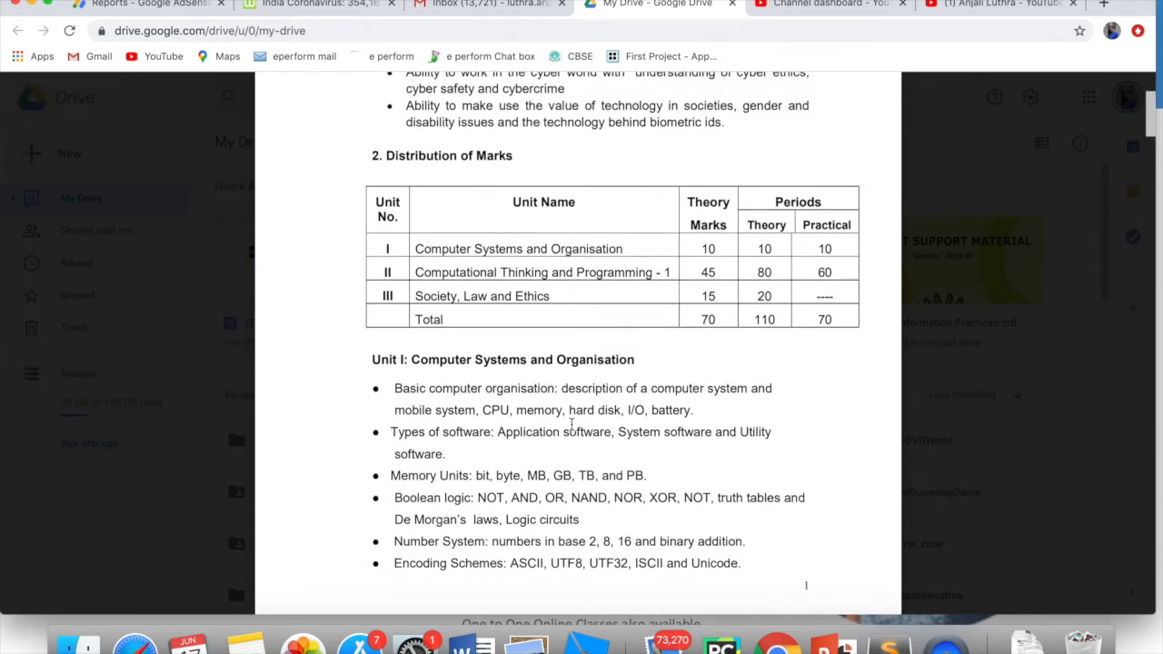
{"action": "scroll", "scroll_direction": "down", "scroll_amount": 3}
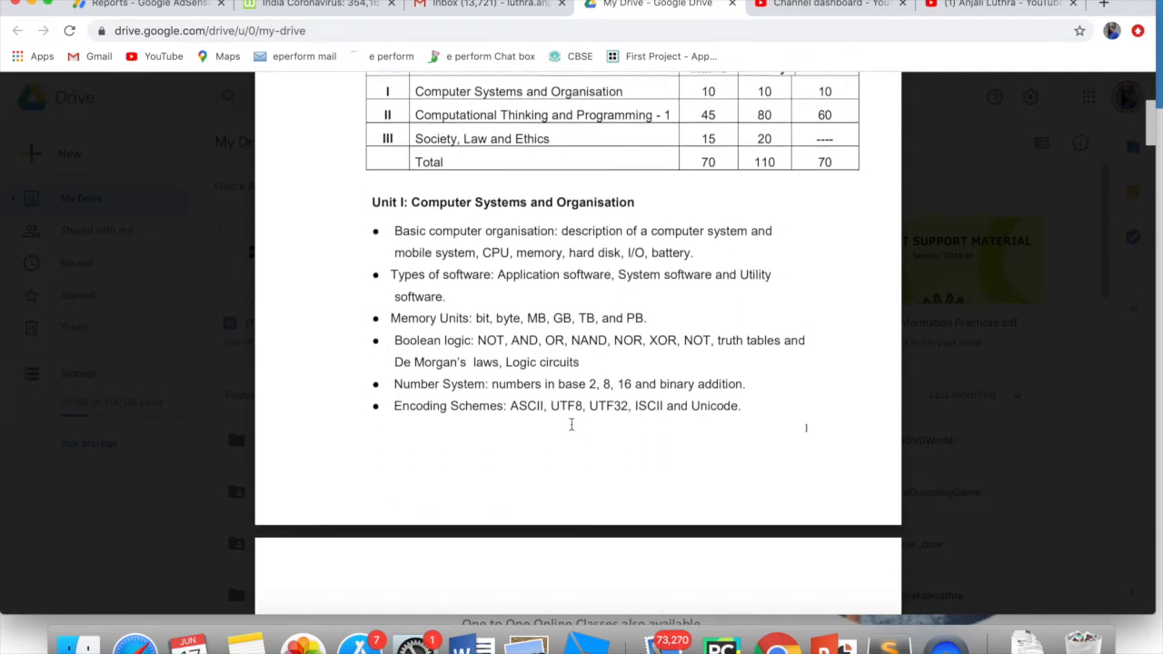
{"action": "scroll", "scroll_direction": "down", "scroll_amount": 3}
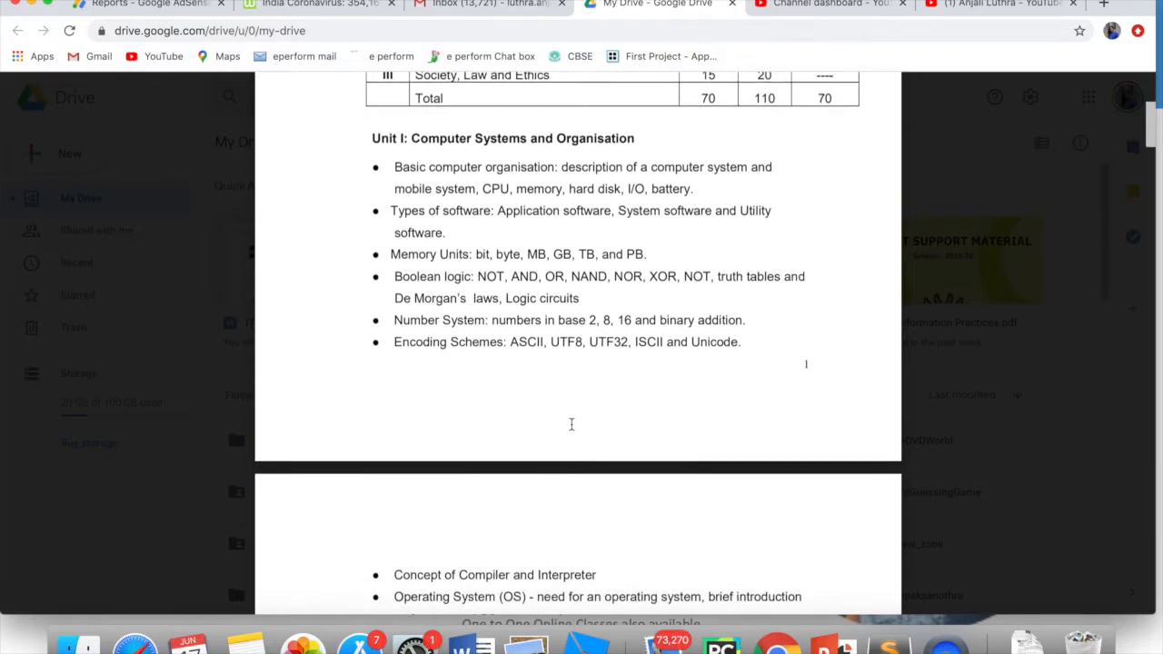
{"action": "scroll", "scroll_direction": "down", "scroll_amount": 3}
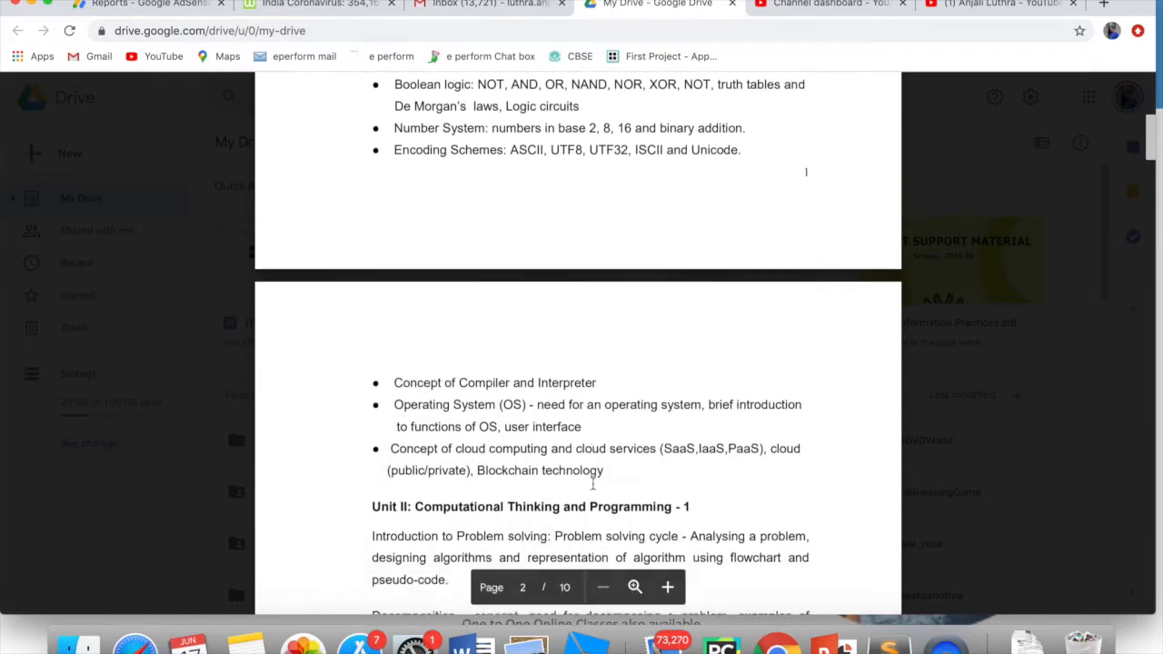
{"action": "scroll", "scroll_direction": "down", "scroll_amount": 3}
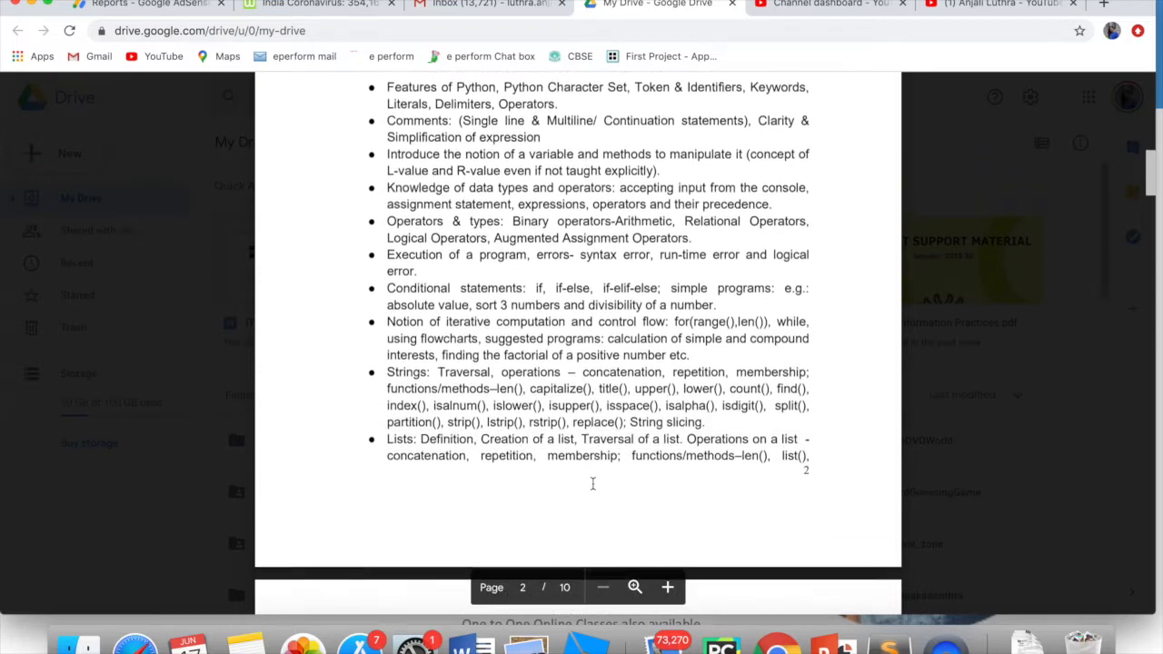
{"action": "scroll", "scroll_direction": "down", "scroll_amount": 3}
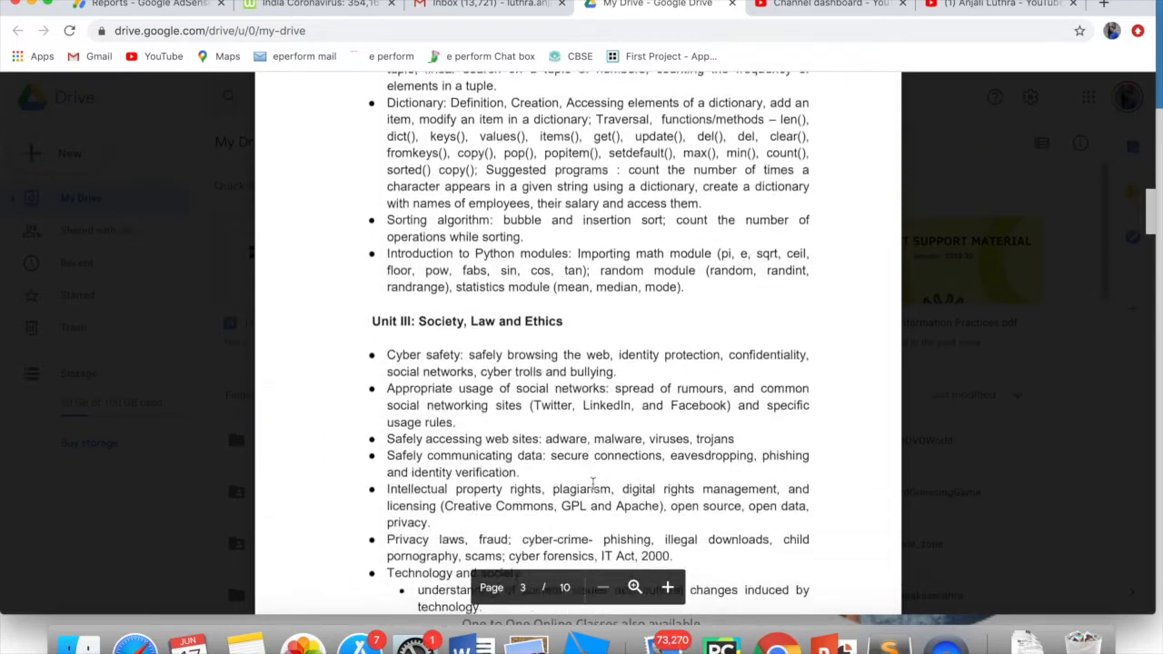
{"action": "scroll", "scroll_direction": "down", "scroll_amount": 3}
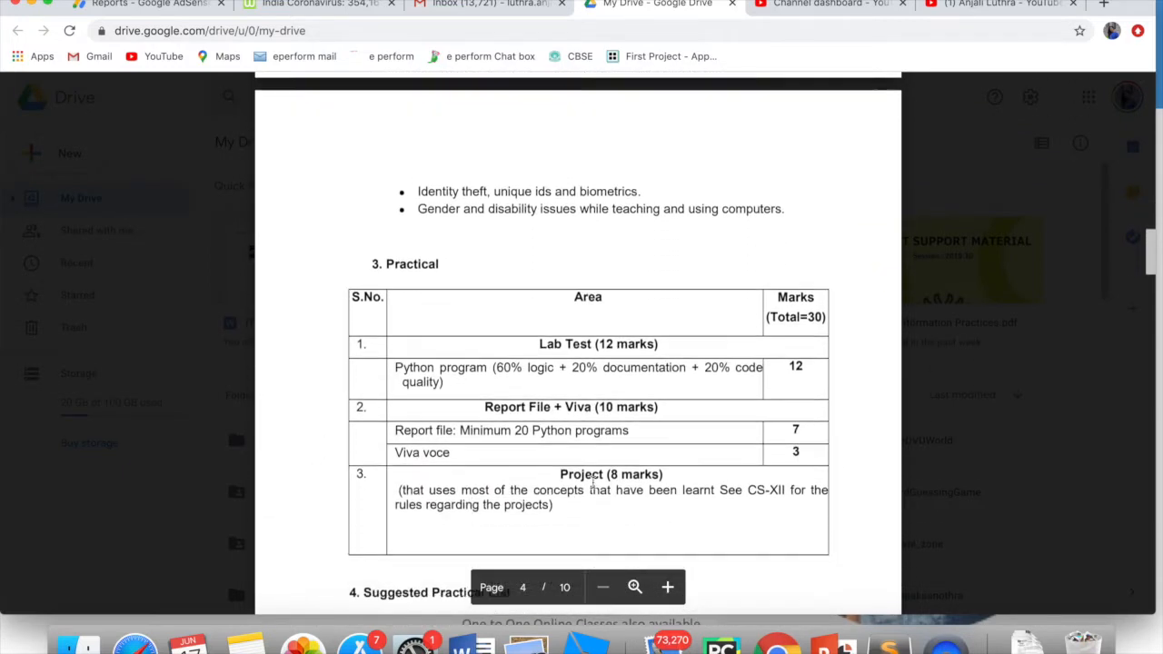
{"action": "scroll", "scroll_direction": "down", "scroll_amount": 3}
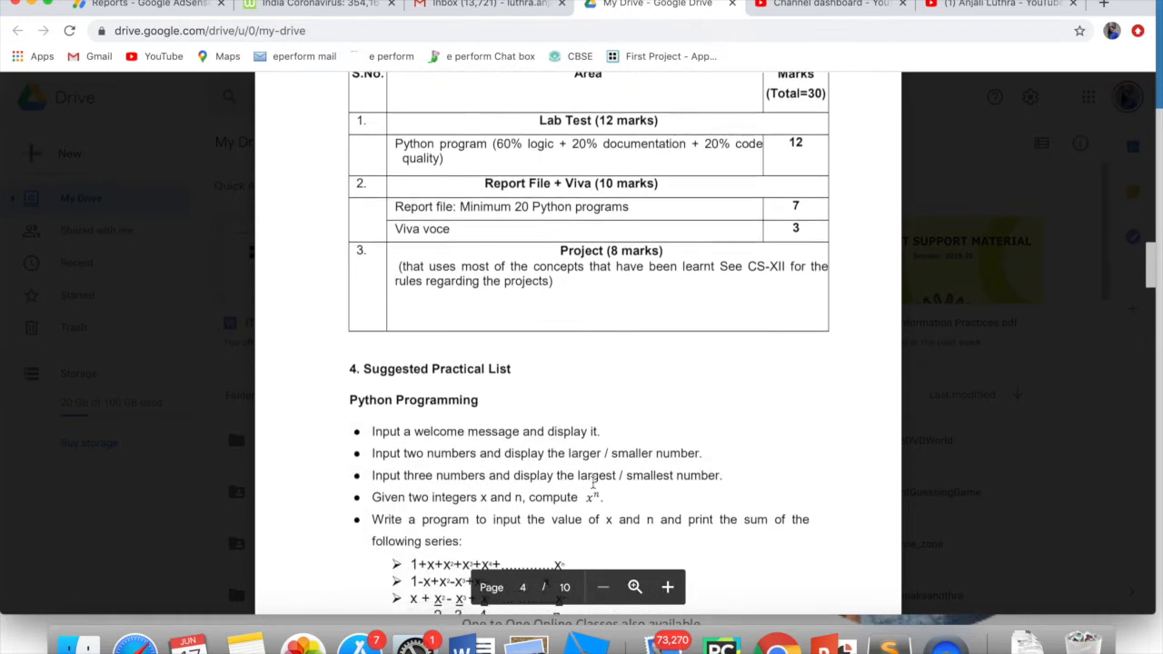
{"action": "scroll", "scroll_direction": "down", "scroll_amount": 3}
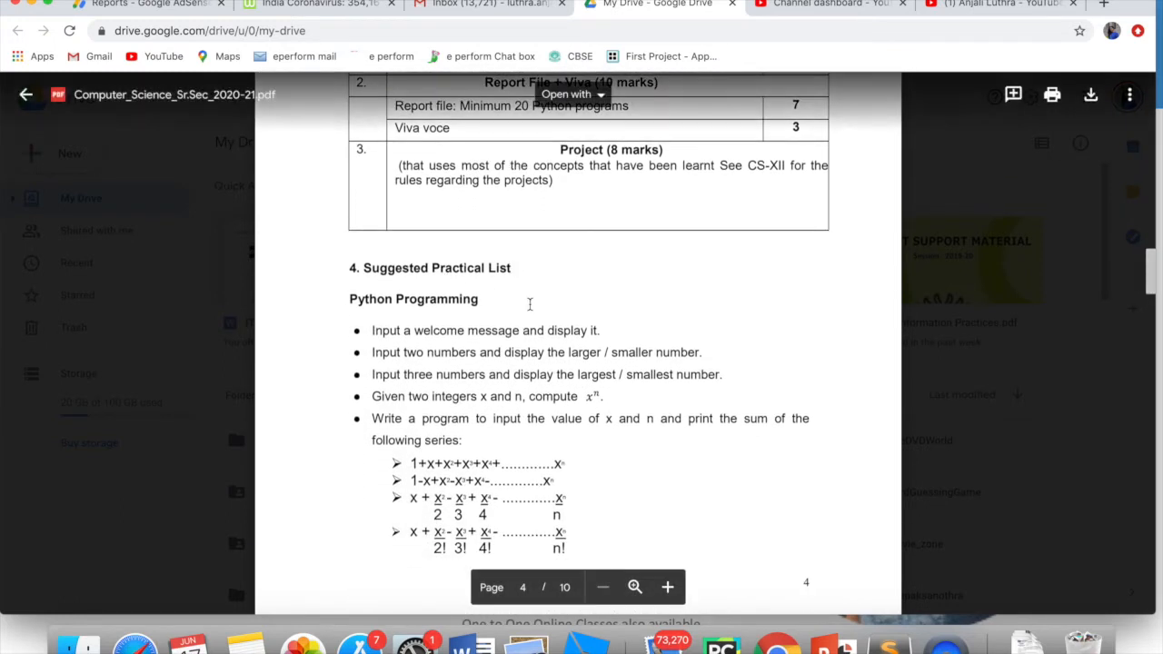
Scroll down through the remaining Python Programming items to the end of page 5
{"action": "scroll", "scroll_direction": "down", "scroll_amount": 3}
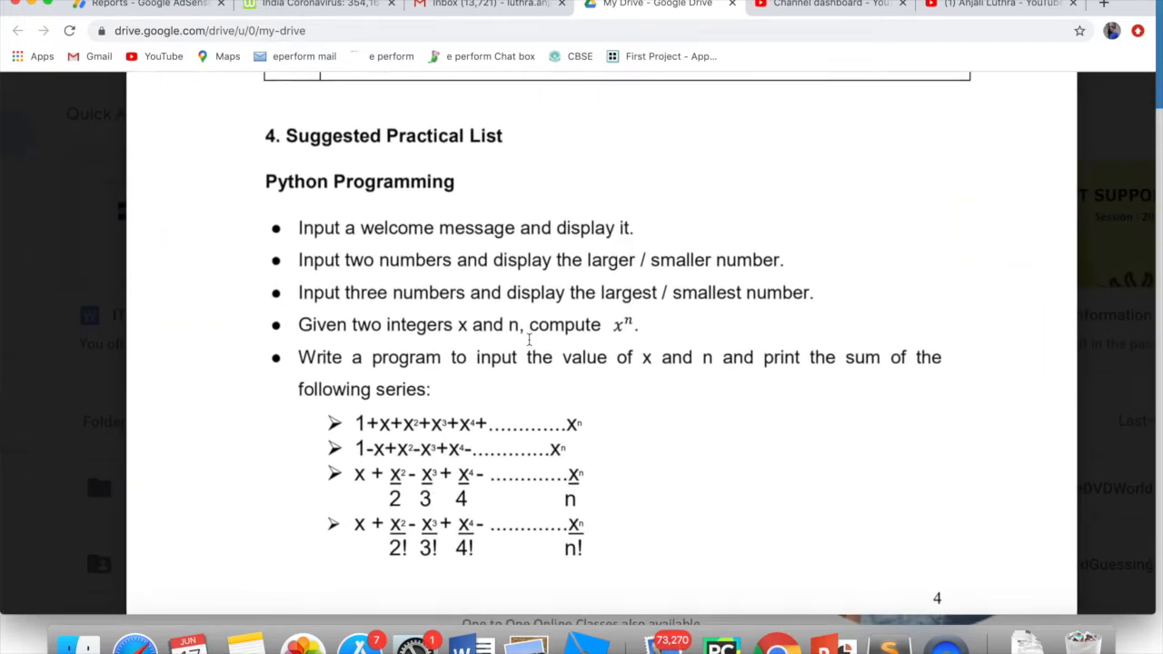
{"action": "scroll", "scroll_direction": "down", "scroll_amount": 3}
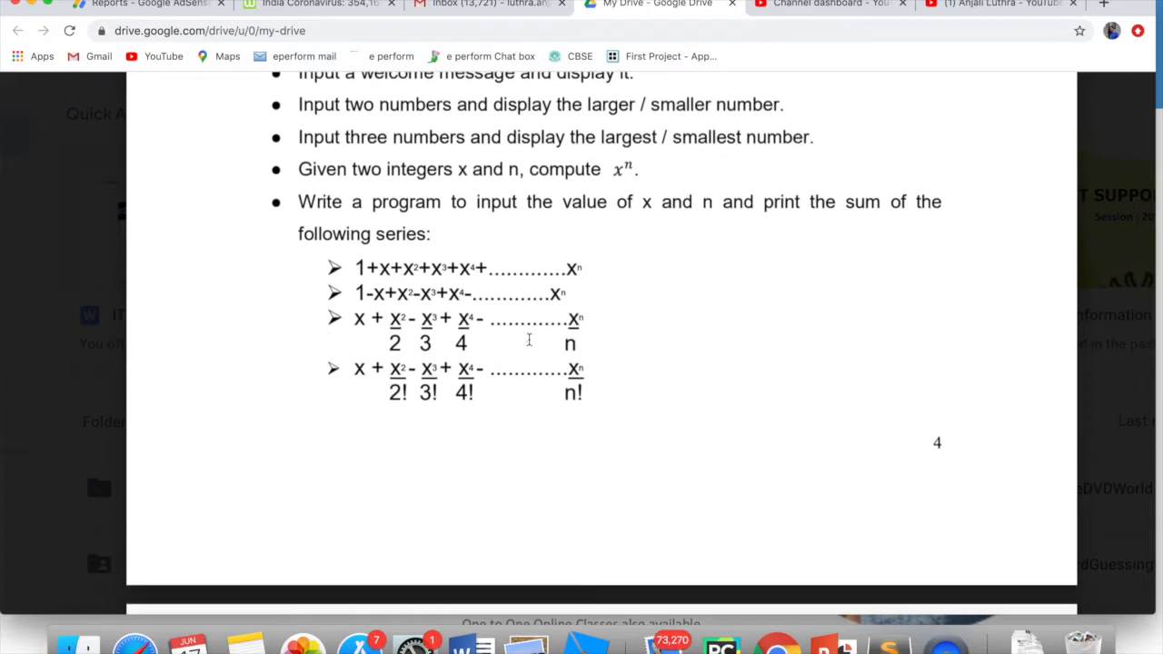
{"action": "scroll", "scroll_direction": "down", "scroll_amount": 3}
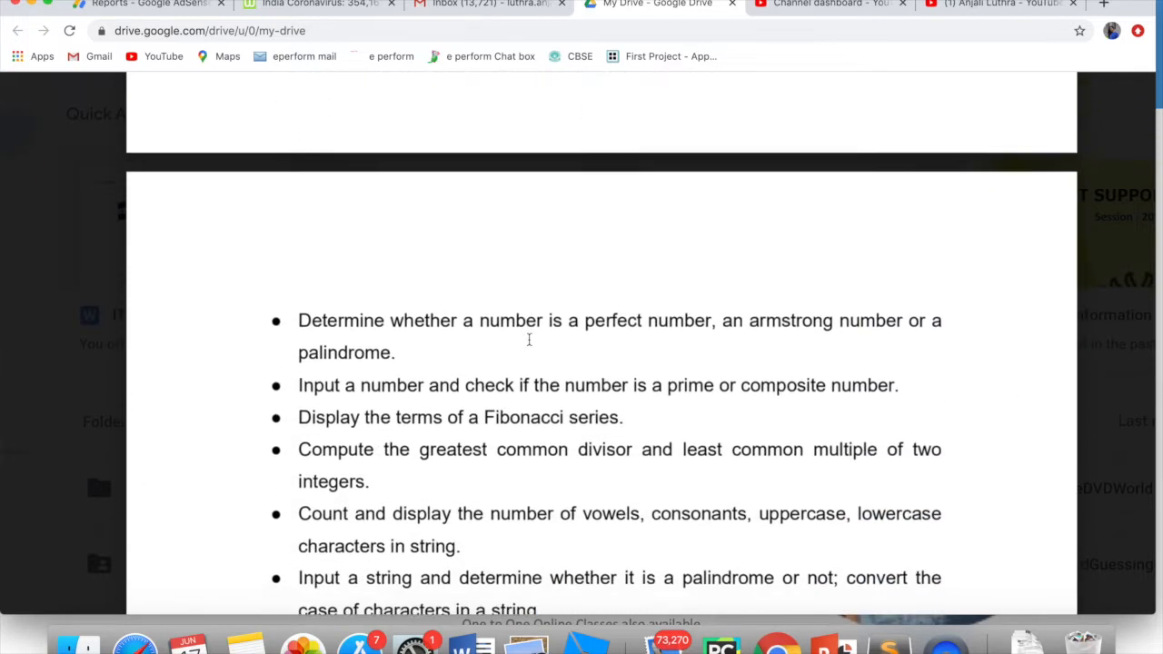
{"action": "scroll", "scroll_direction": "down", "scroll_amount": 3}
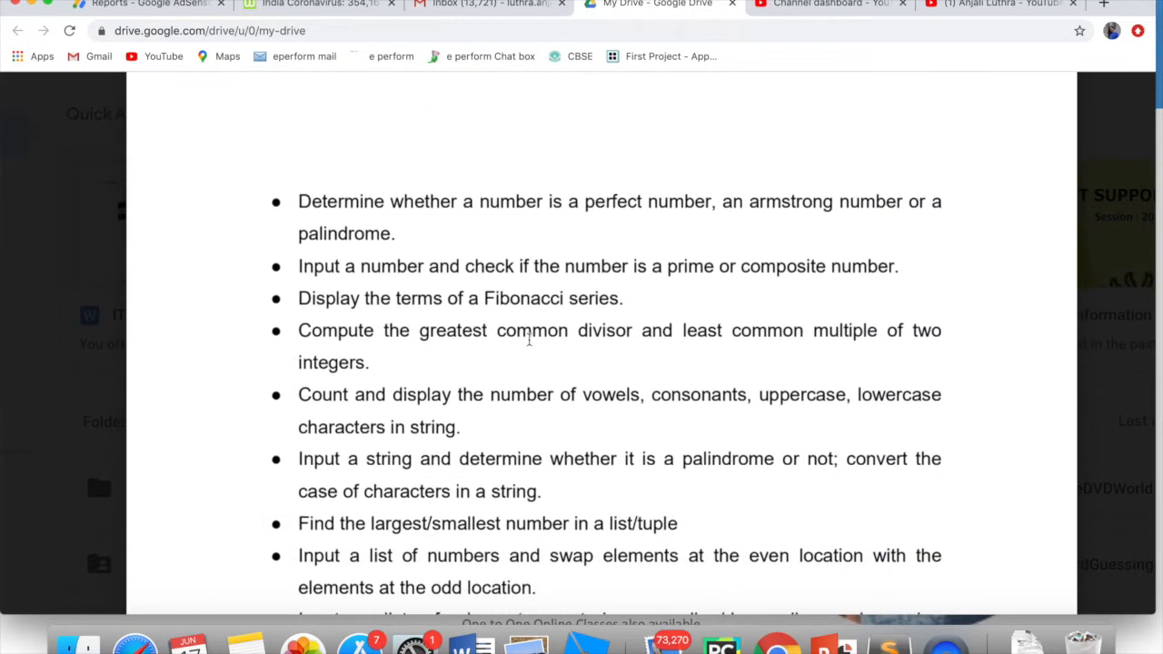
{"action": "scroll", "scroll_direction": "down", "scroll_amount": 3}
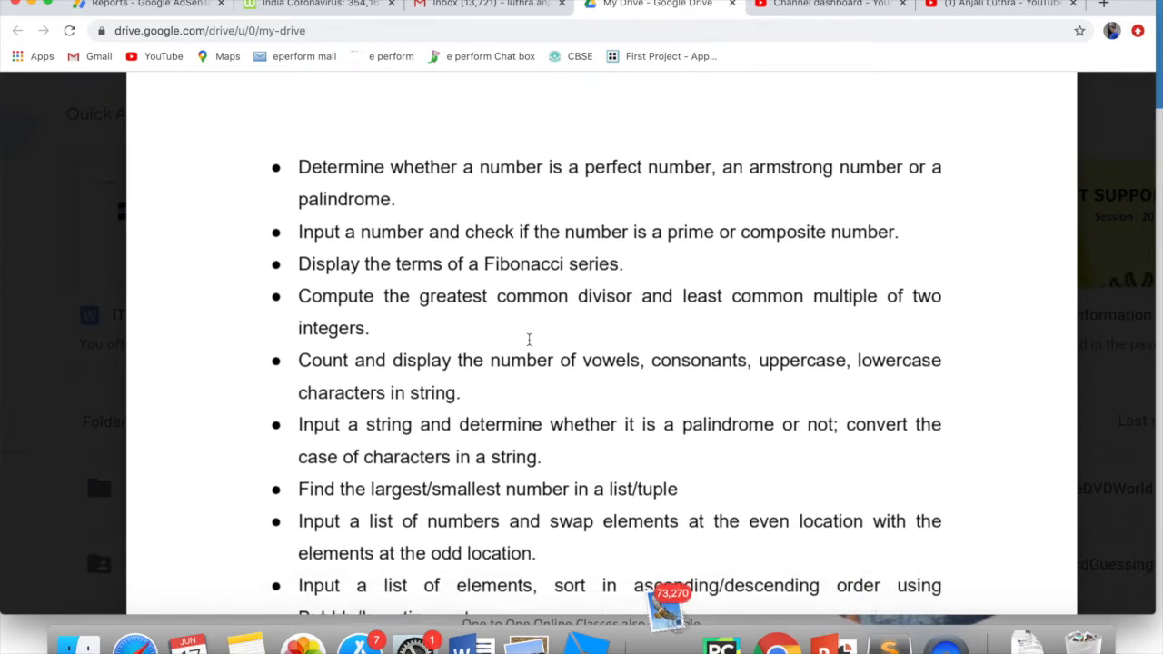
{"action": "scroll", "scroll_direction": "down", "scroll_amount": 3}
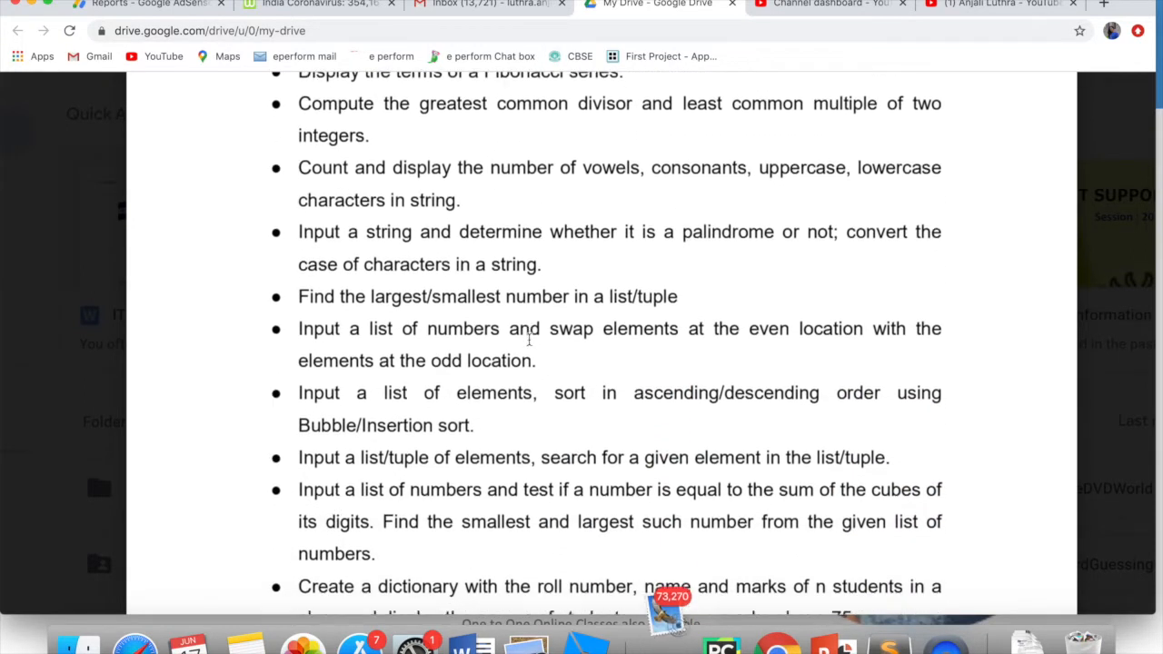
{"action": "scroll", "scroll_direction": "down", "scroll_amount": 3}
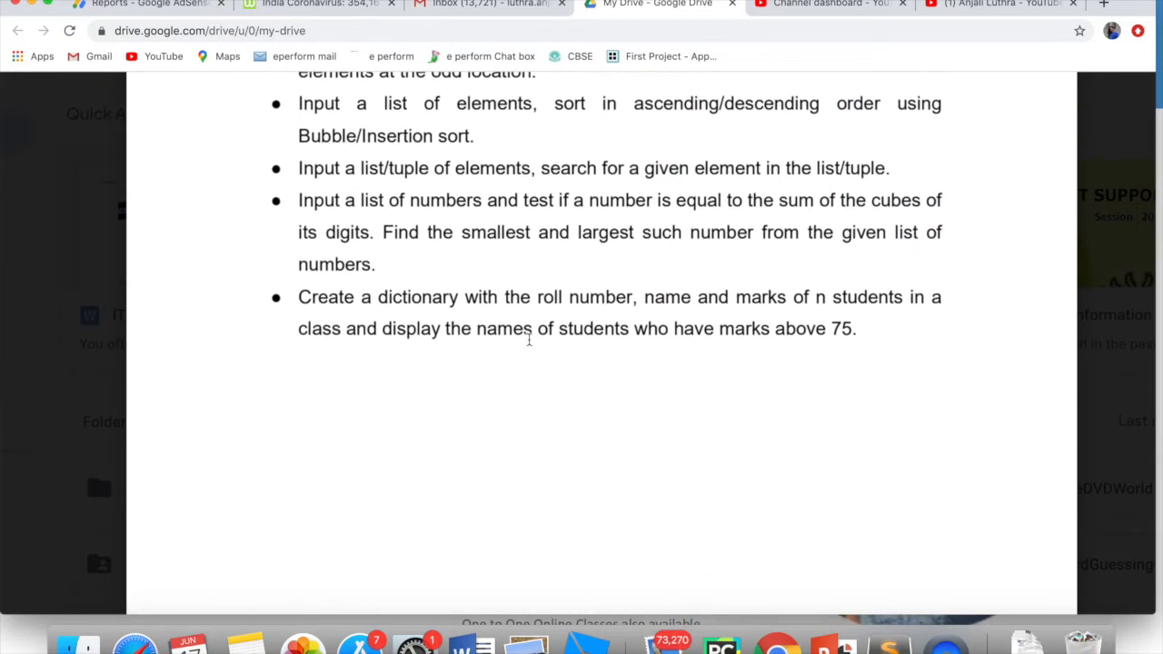
Scroll past the Class XII practical list and project section down to Unit III: Database Management
{"action": "scroll", "scroll_direction": "down", "scroll_amount": 3}
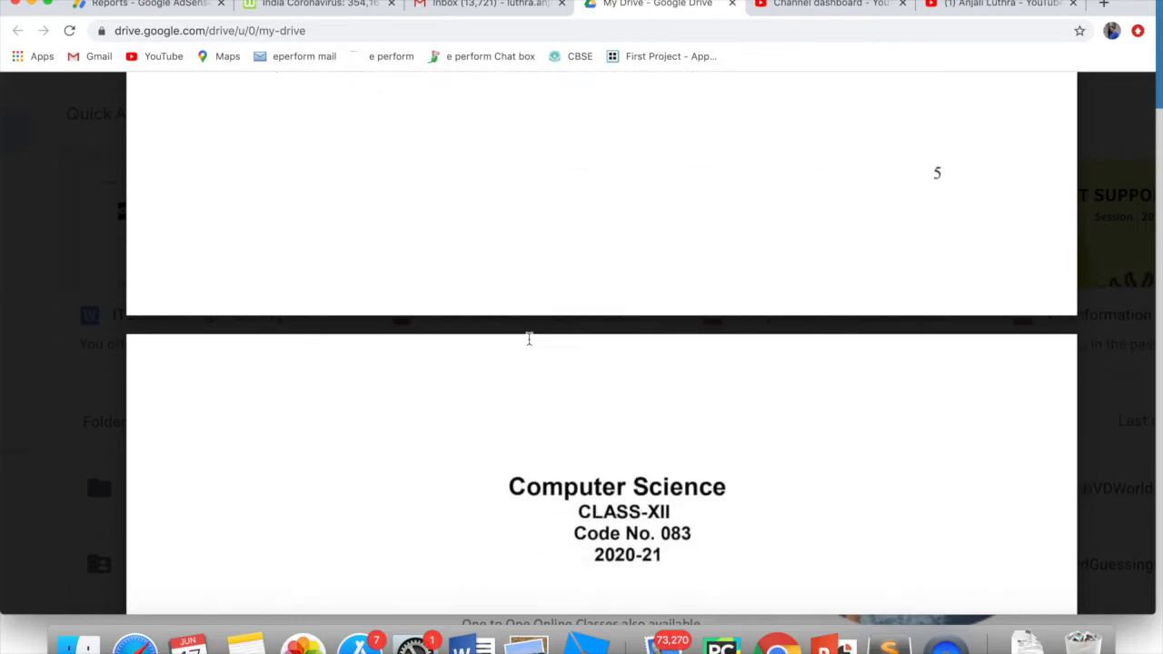
{"action": "scroll", "scroll_direction": "down", "scroll_amount": 3}
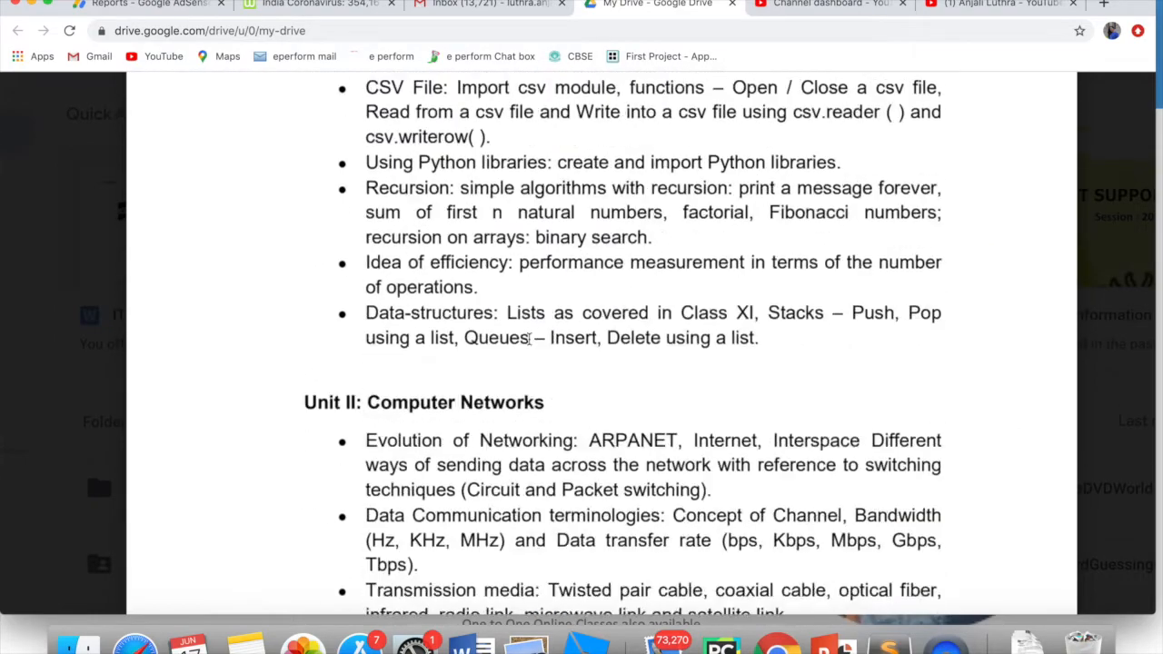
{"action": "scroll", "scroll_direction": "down", "scroll_amount": 3}
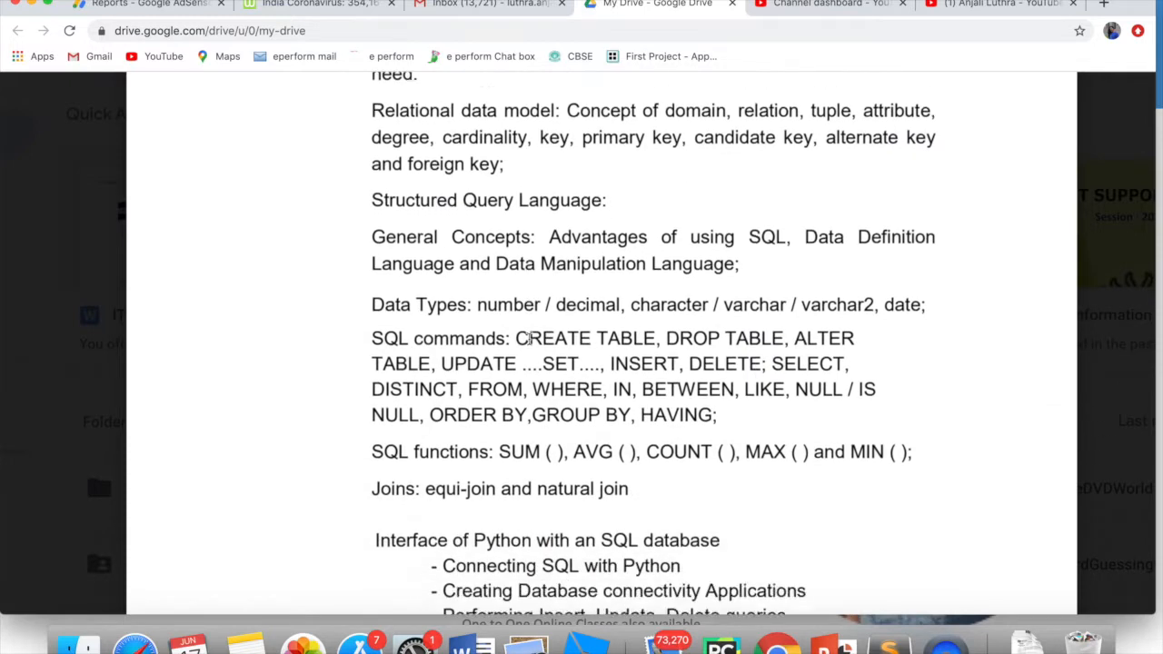
{"action": "scroll", "scroll_direction": "down", "scroll_amount": 3}
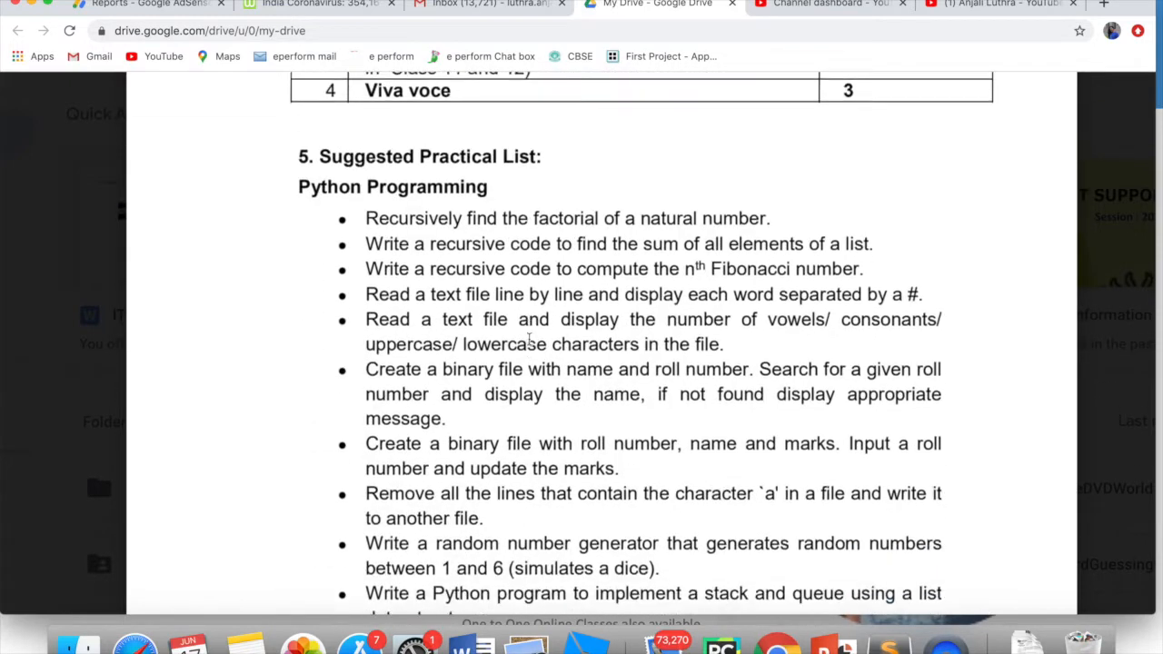
{"action": "scroll", "scroll_direction": "down", "scroll_amount": 3}
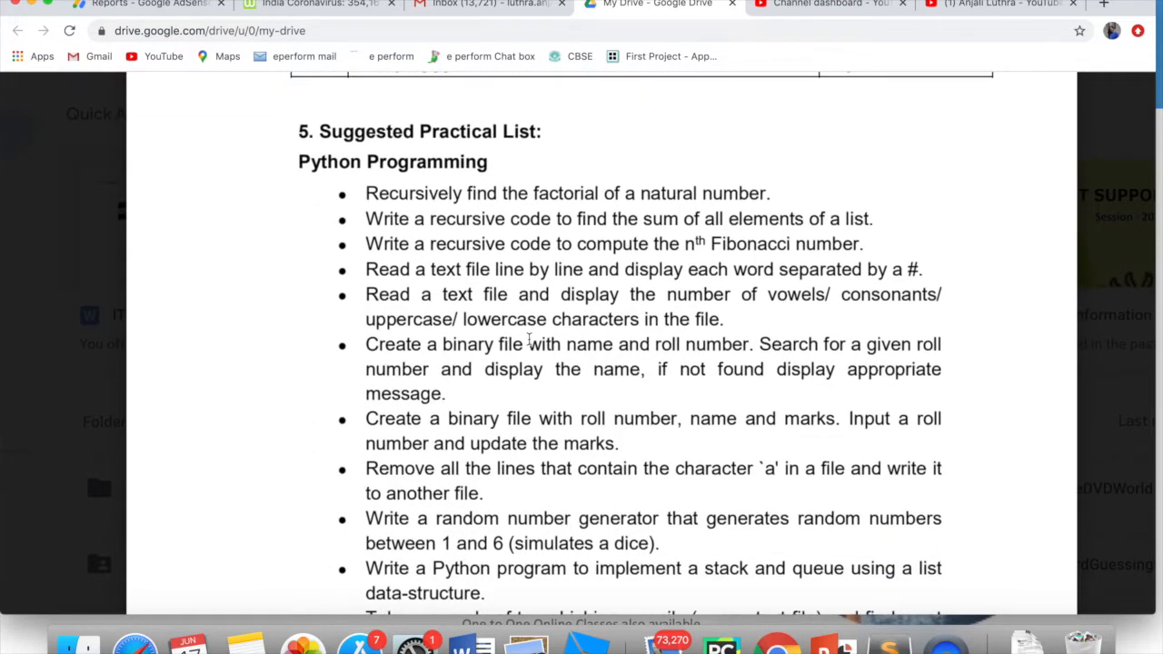
{"action": "scroll", "scroll_direction": "down", "scroll_amount": 3}
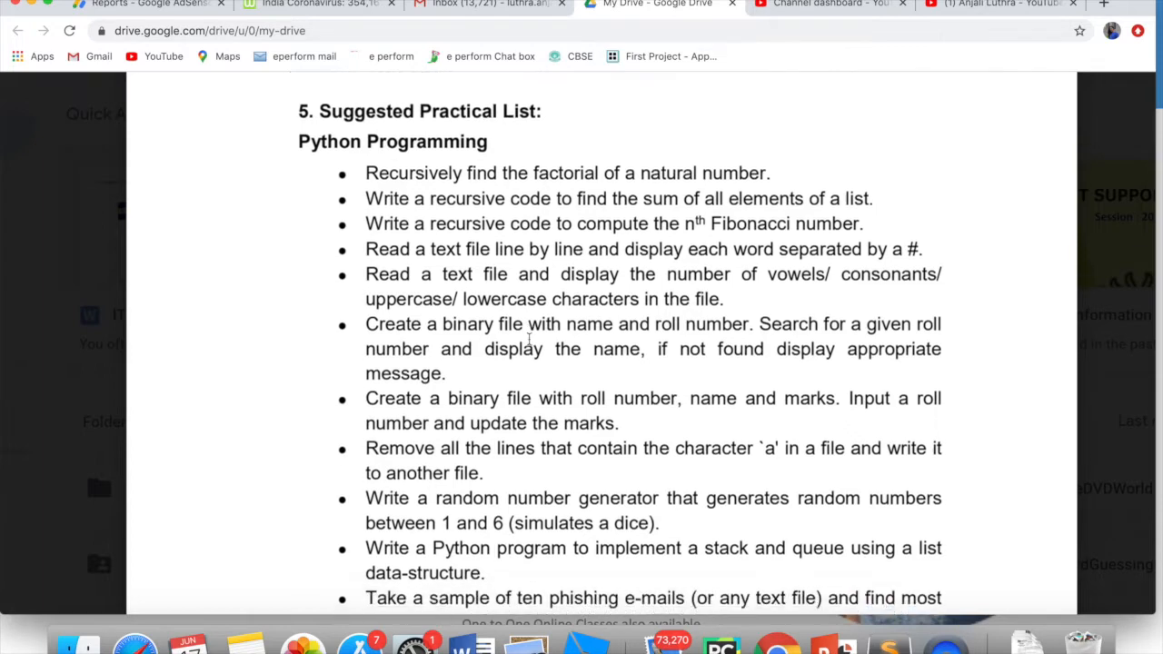
{"action": "scroll", "scroll_direction": "down", "scroll_amount": 3}
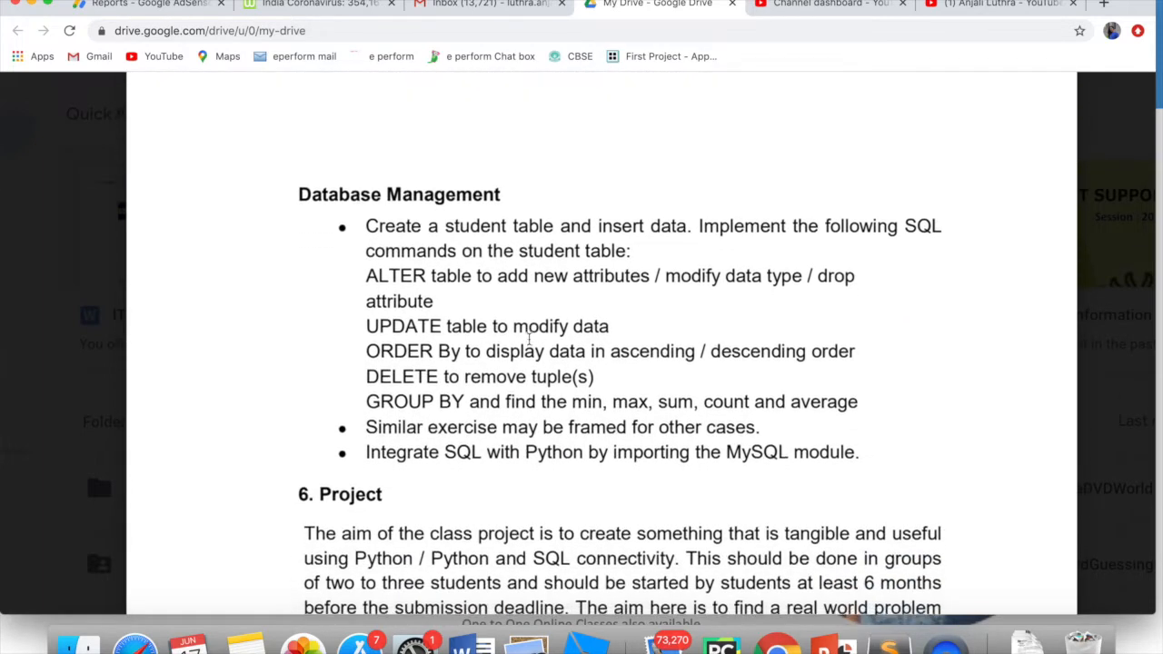
{"action": "scroll", "scroll_direction": "down", "scroll_amount": 3}
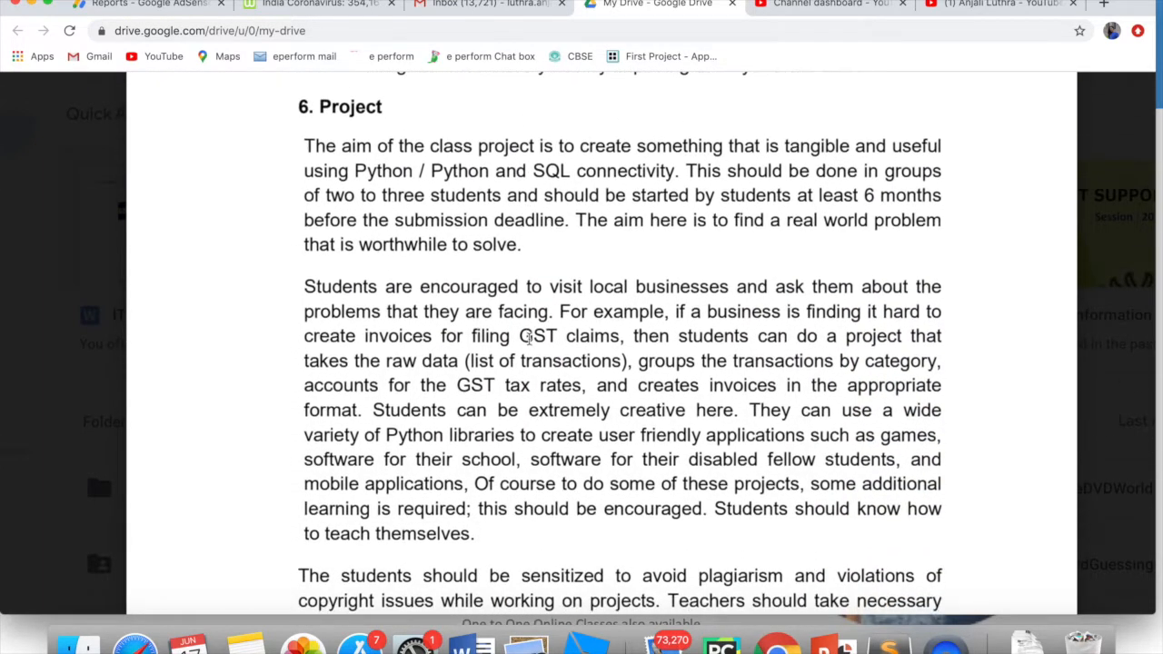
{"action": "scroll", "scroll_direction": "down", "scroll_amount": 3}
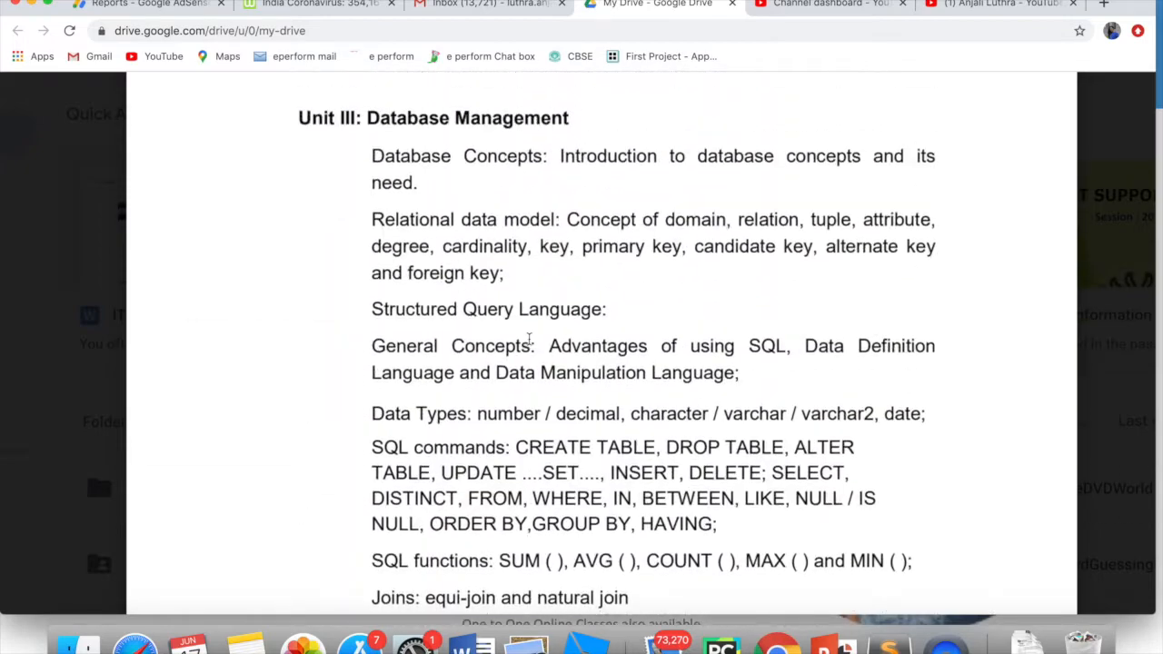
{"action": "scroll", "scroll_direction": "down", "scroll_amount": 3}
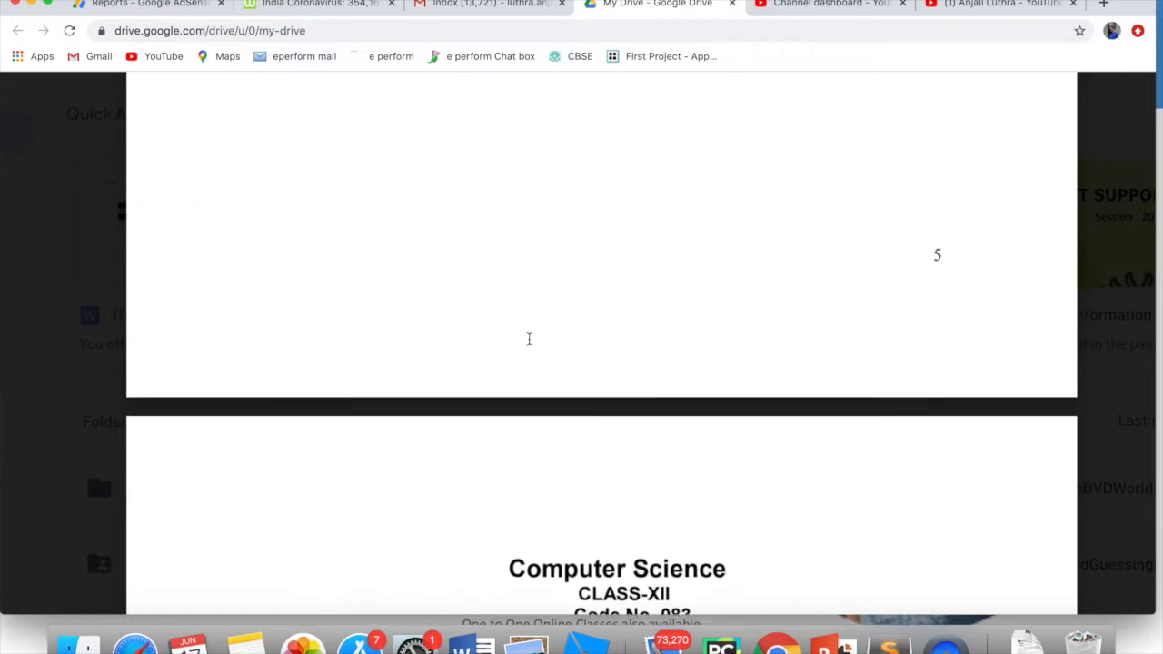
Scroll back to page 4's practical list showing 'Input a welcome message and display it.'
{"action": "scroll", "scroll_direction": "down", "scroll_amount": 3}
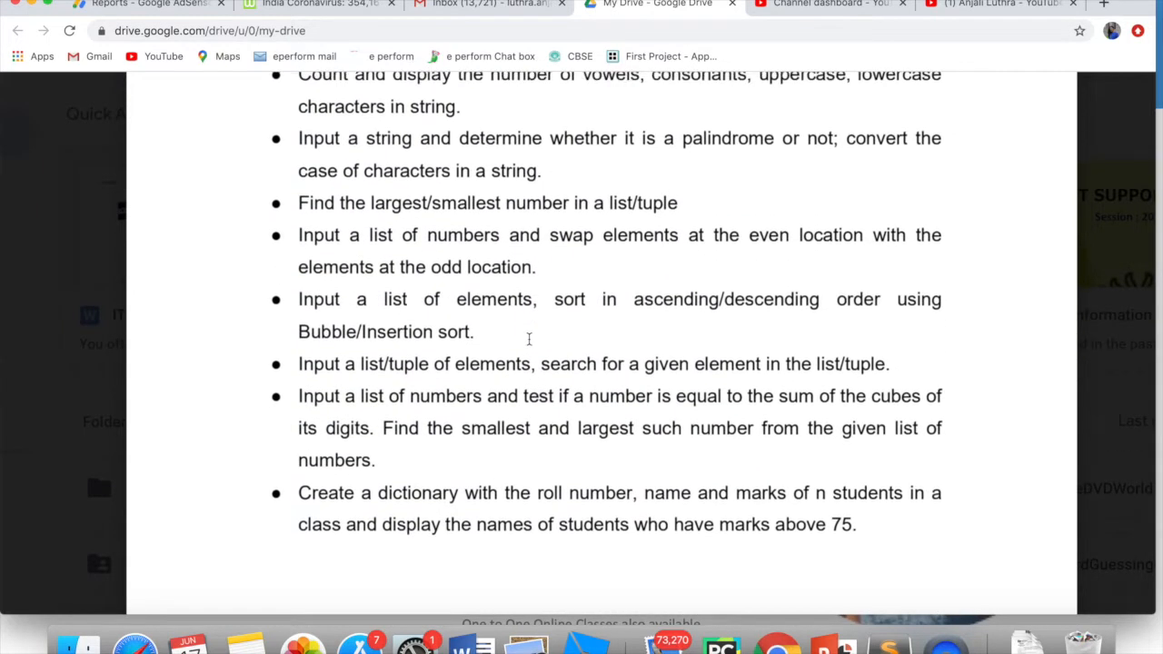
{"action": "scroll", "scroll_direction": "up", "scroll_amount": 3}
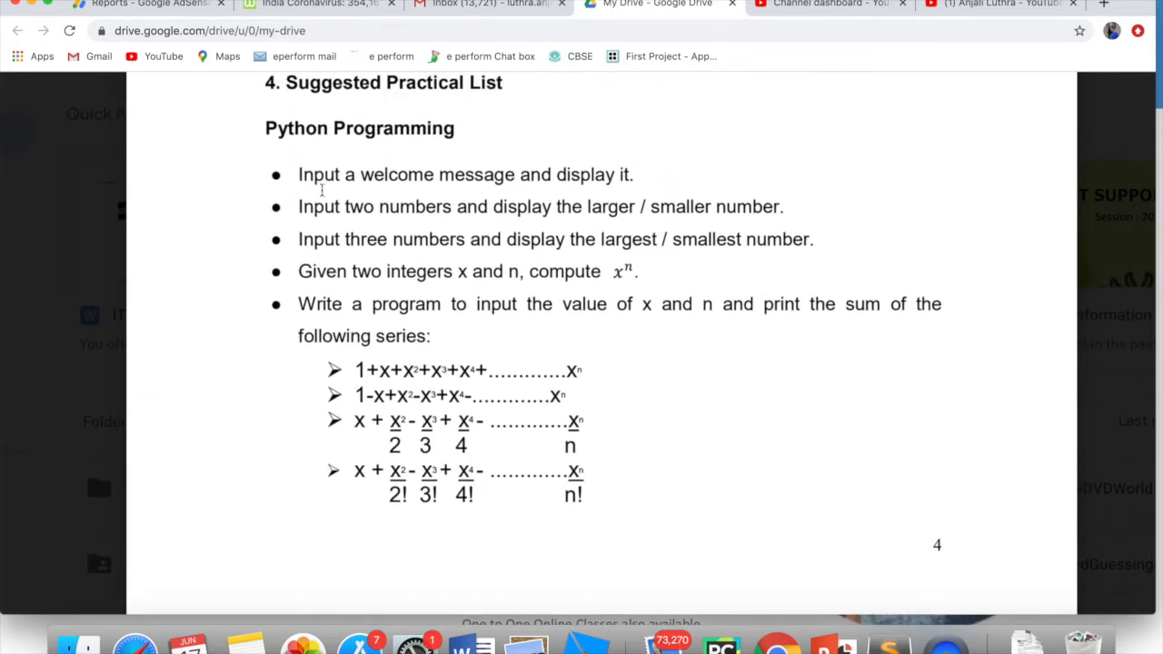
{"action": "mouse_move", "coordinate": [832, 645]}
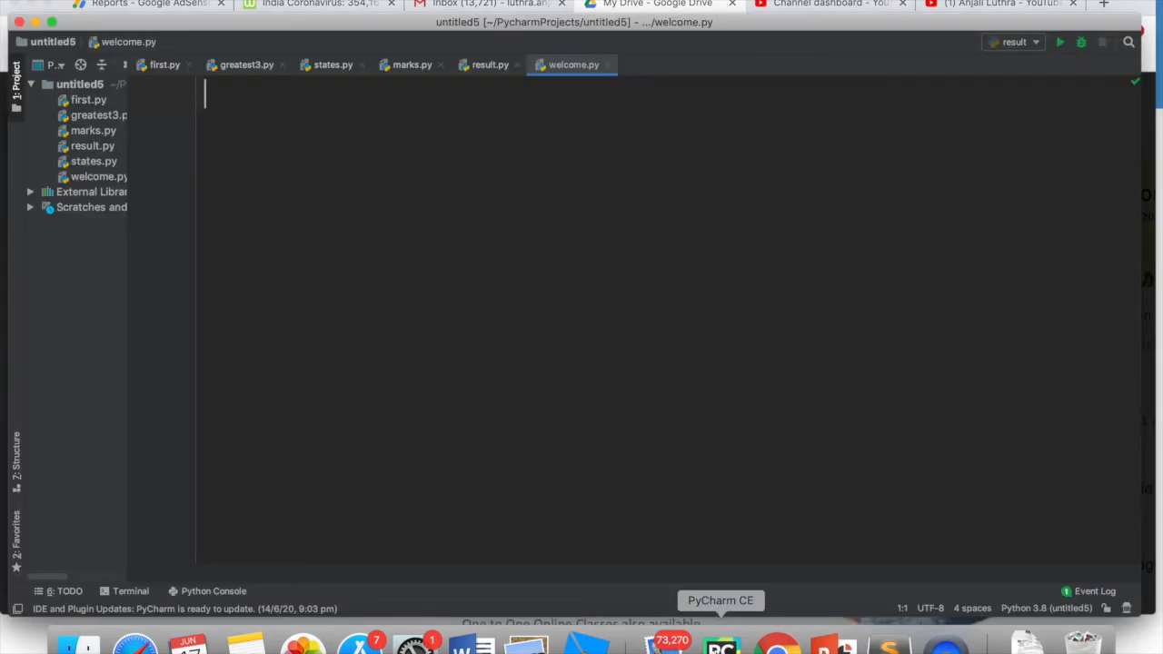
{"action": "mouse_move", "coordinate": [642, 113]}
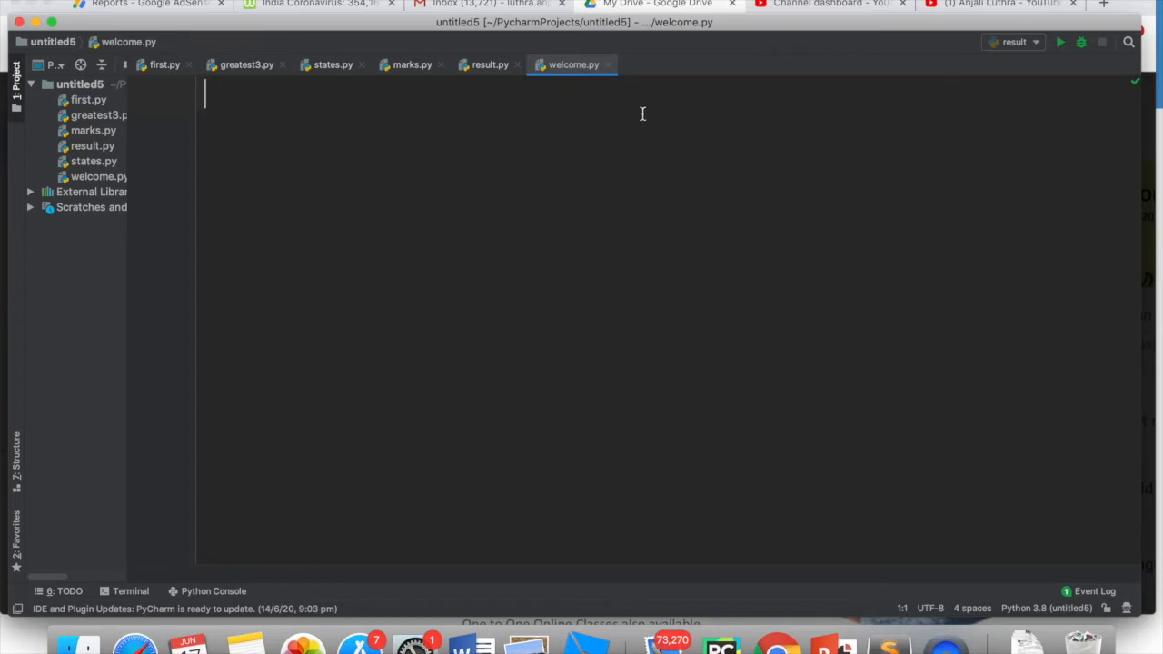
{"action": "mouse_move", "coordinate": [622, 74]}
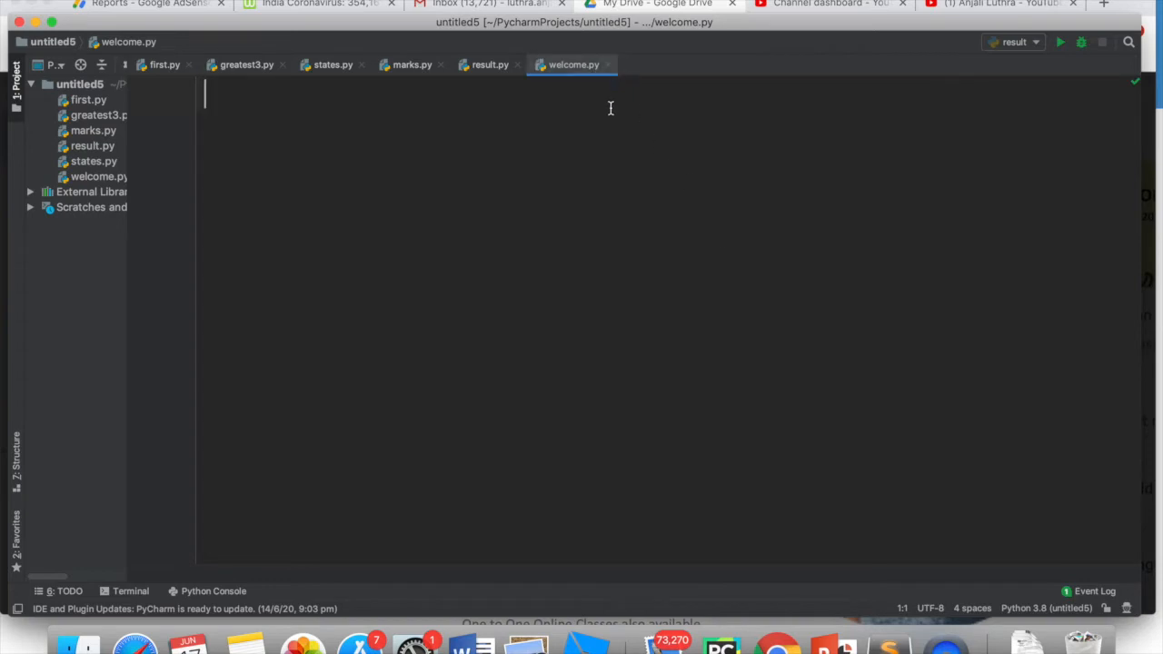
{"action": "mouse_move", "coordinate": [600, 123]}
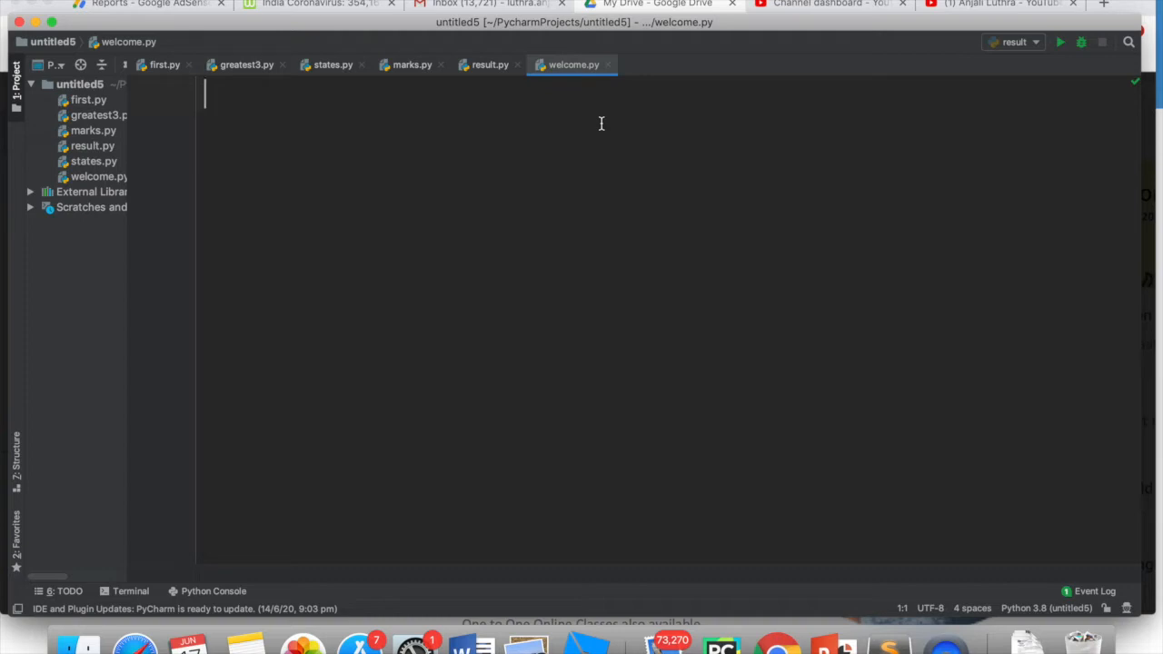
Write name = input("Enter name : ") as the first line of welcome.py
{"action": "type", "text": "n"}
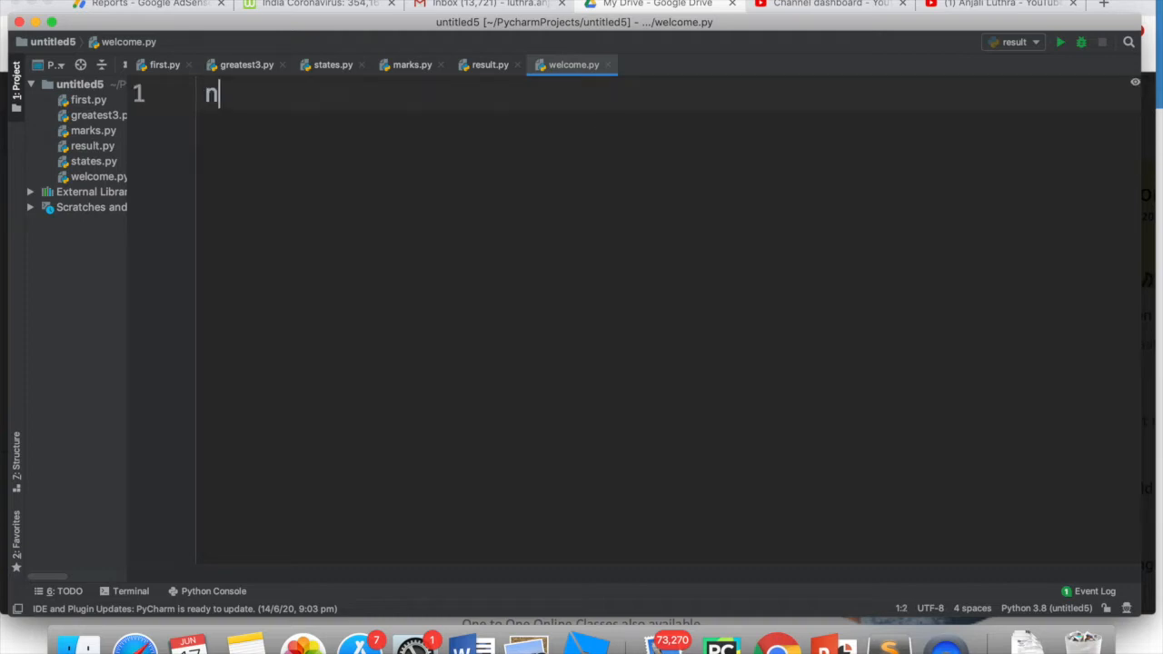
{"action": "type", "text": "ame"}
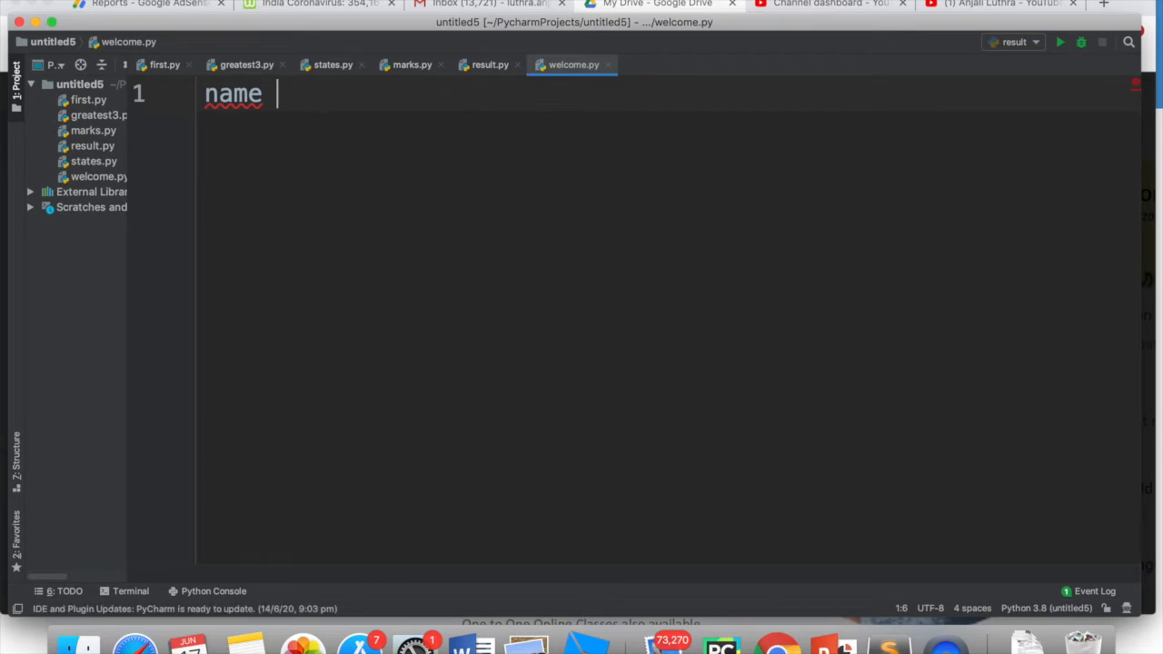
{"action": "type", "text": "= \"in\""}
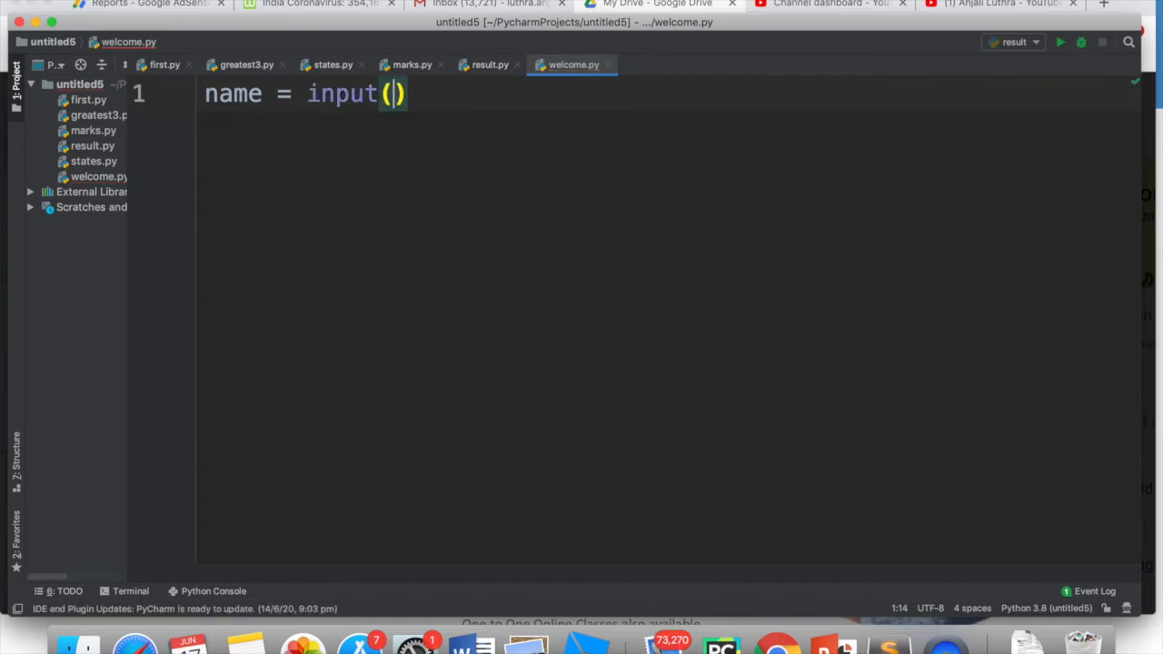
{"action": "type", "text": "\"Enter \""}
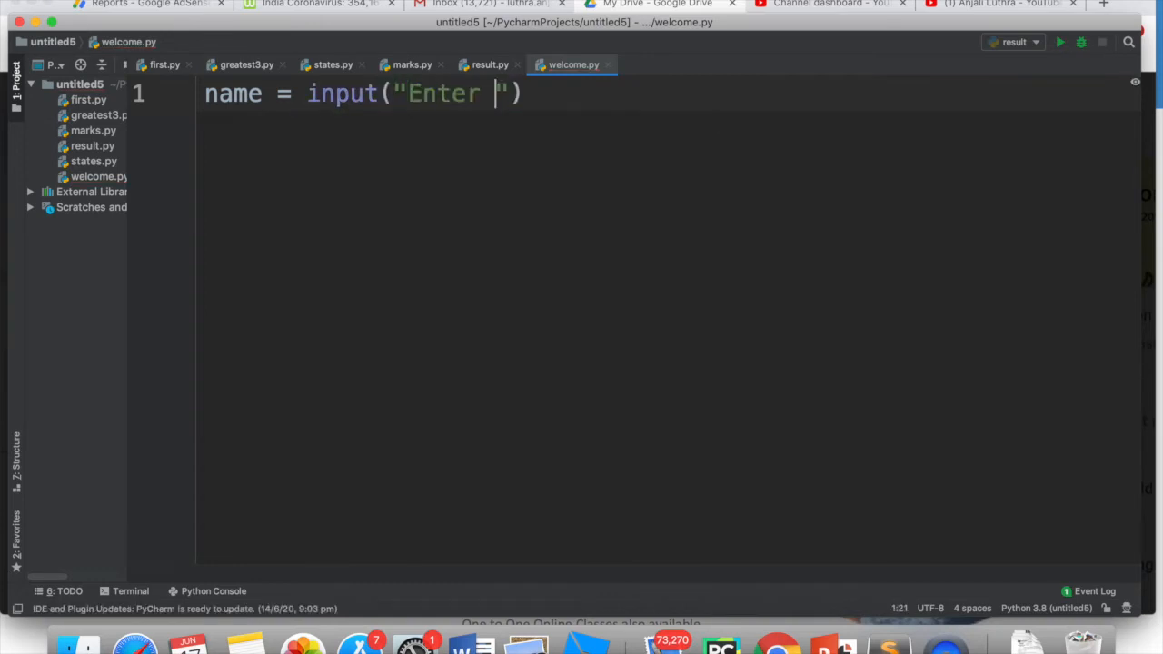
{"action": "type", "text": "name :"}
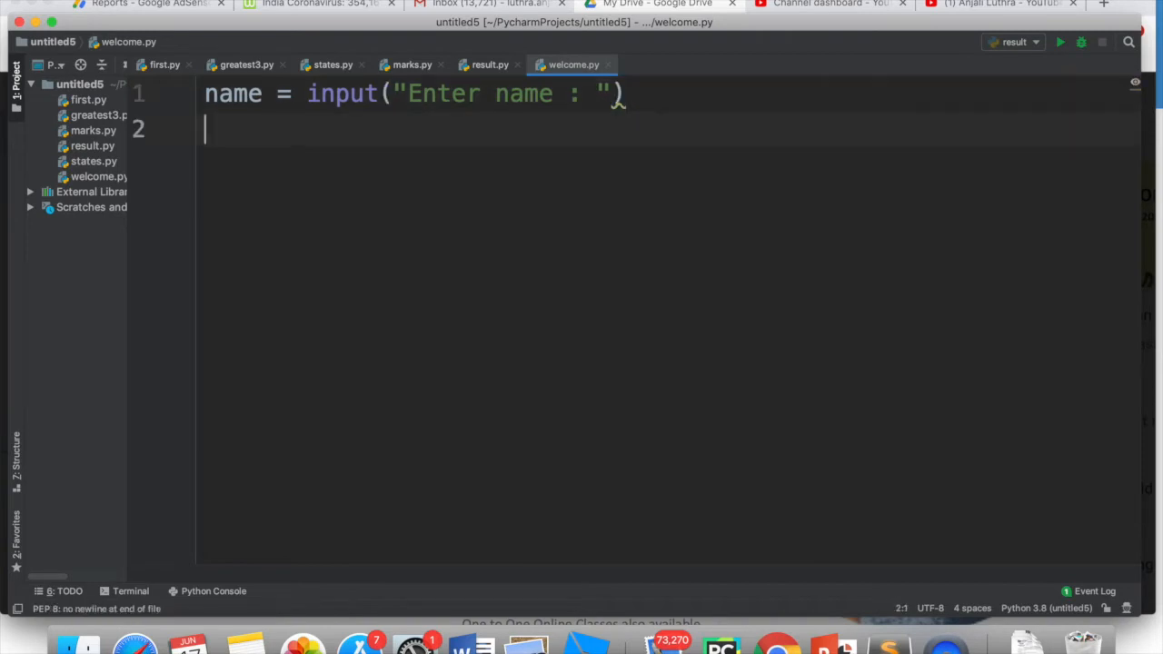
Write message = input("Enter message ") as the second line, then begin the third
{"action": "type", "text": "messa"}
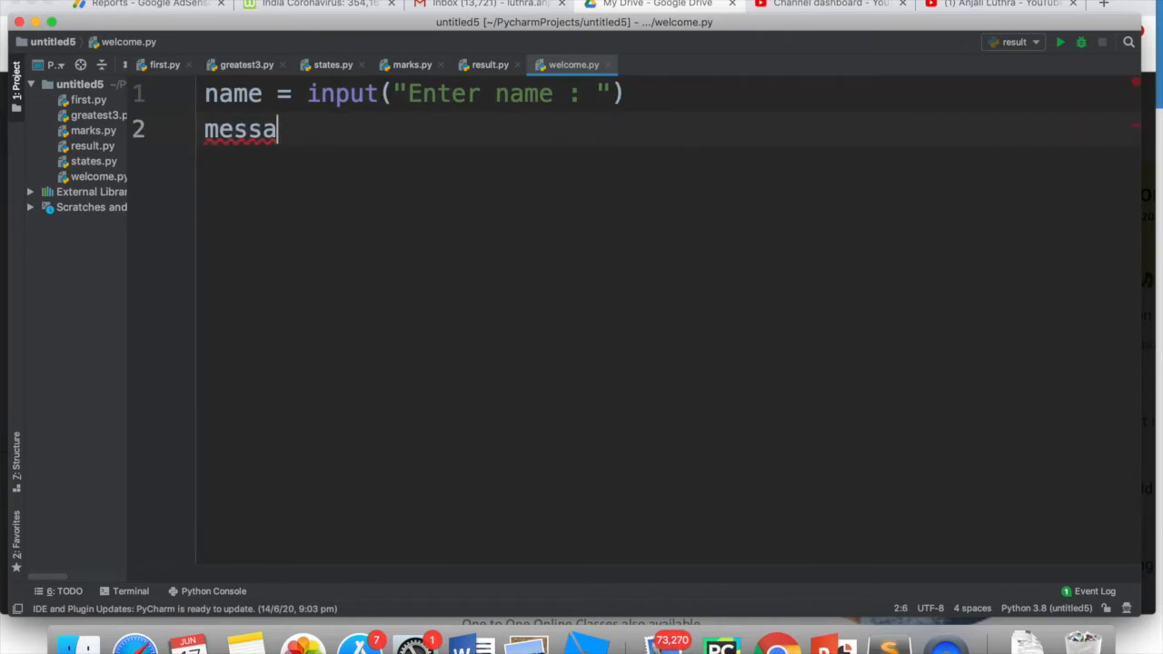
{"action": "type", "text": "ge = i"}
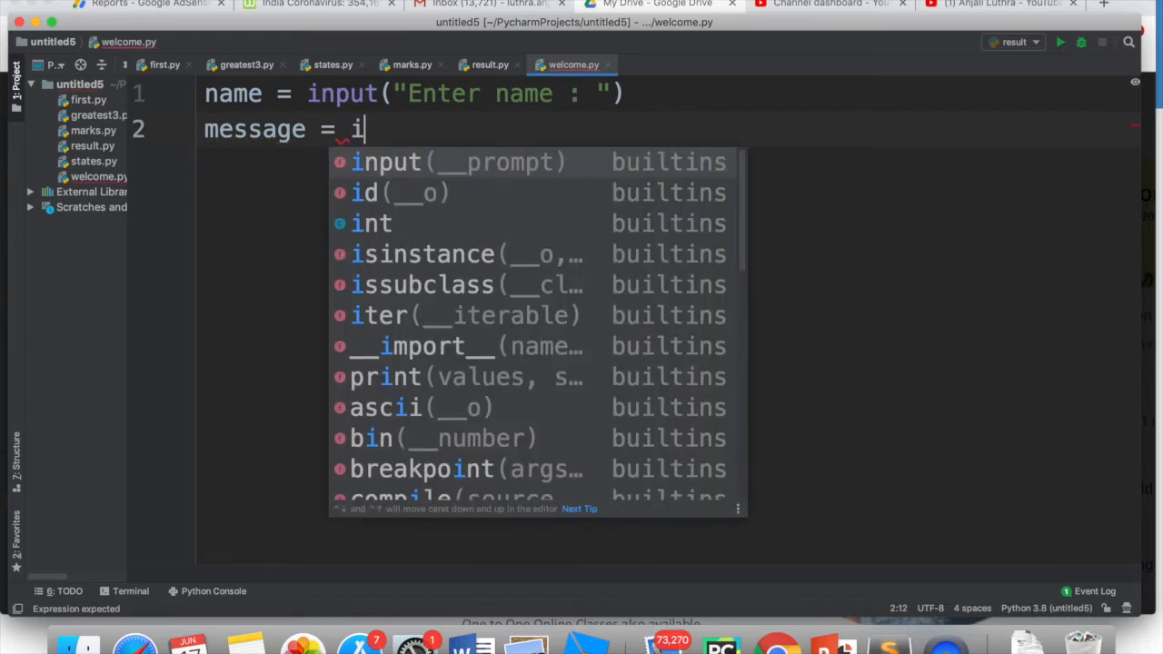
{"action": "key", "text": "Tab"}
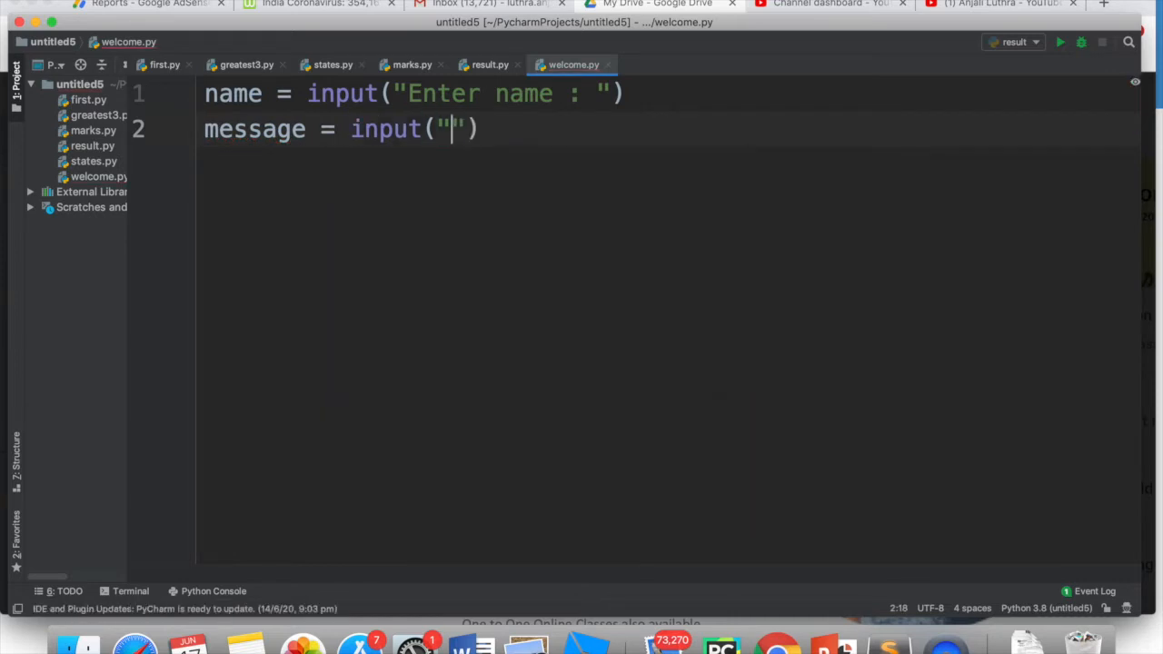
{"action": "type", "text": "Enter m"}
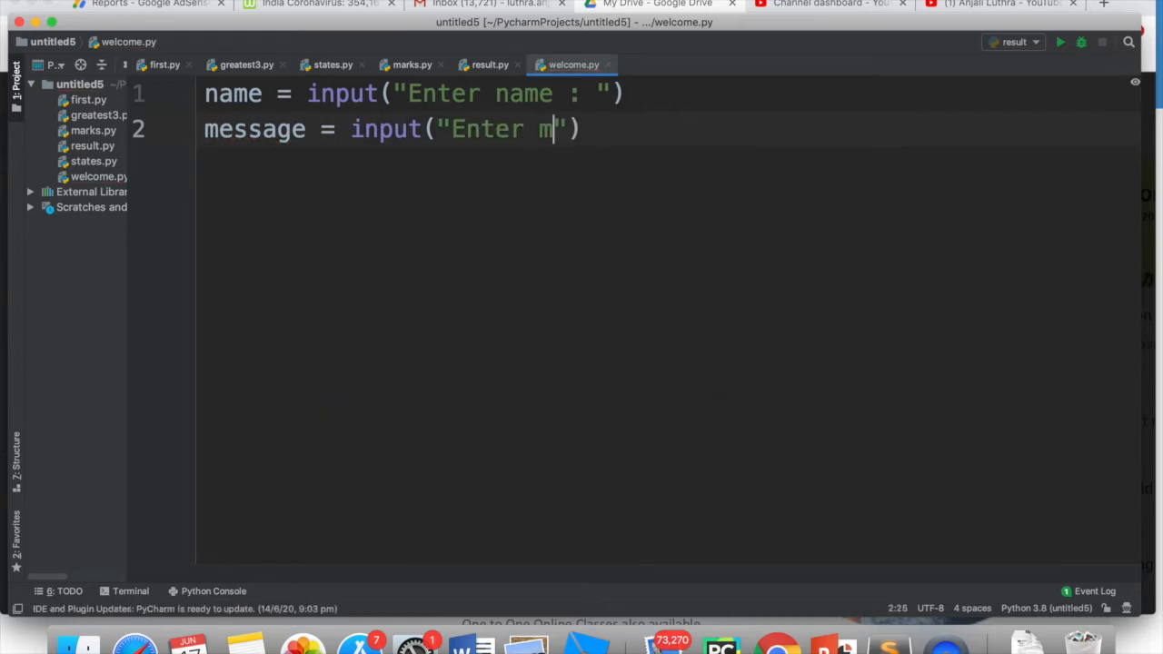
{"action": "type", "text": "essage"}
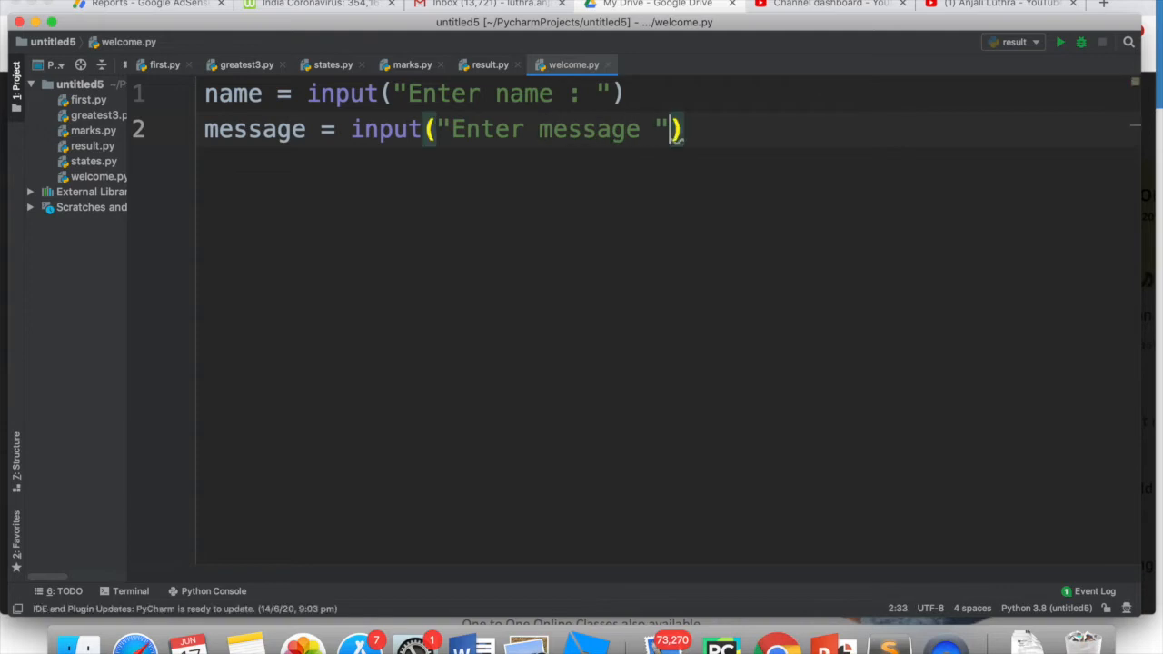
{"action": "type", "text": "pt"}
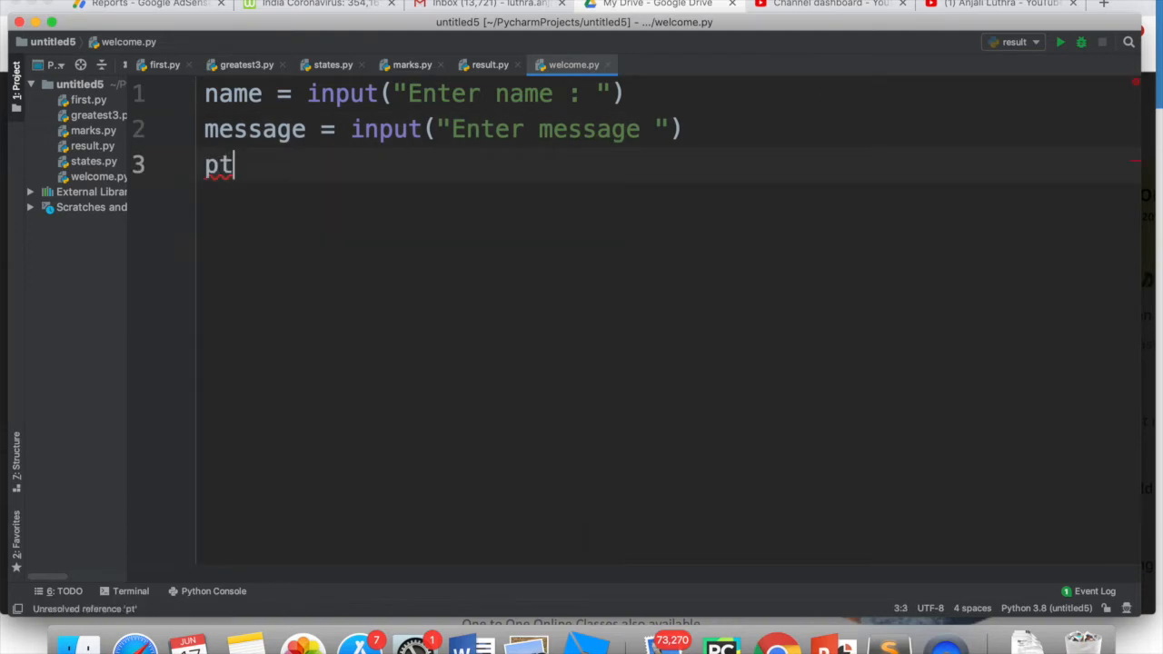
Complete line 3 as print("Welcome ", name)
{"action": "type", "text": "rint("}
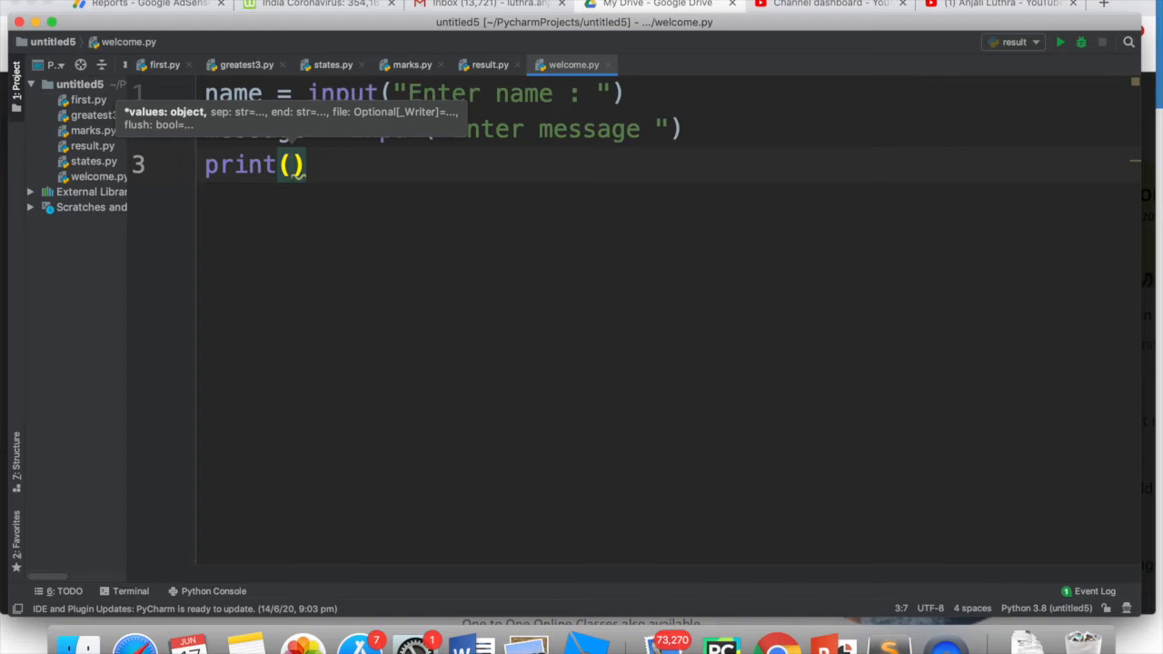
{"action": "type", "text": "\"We\""}
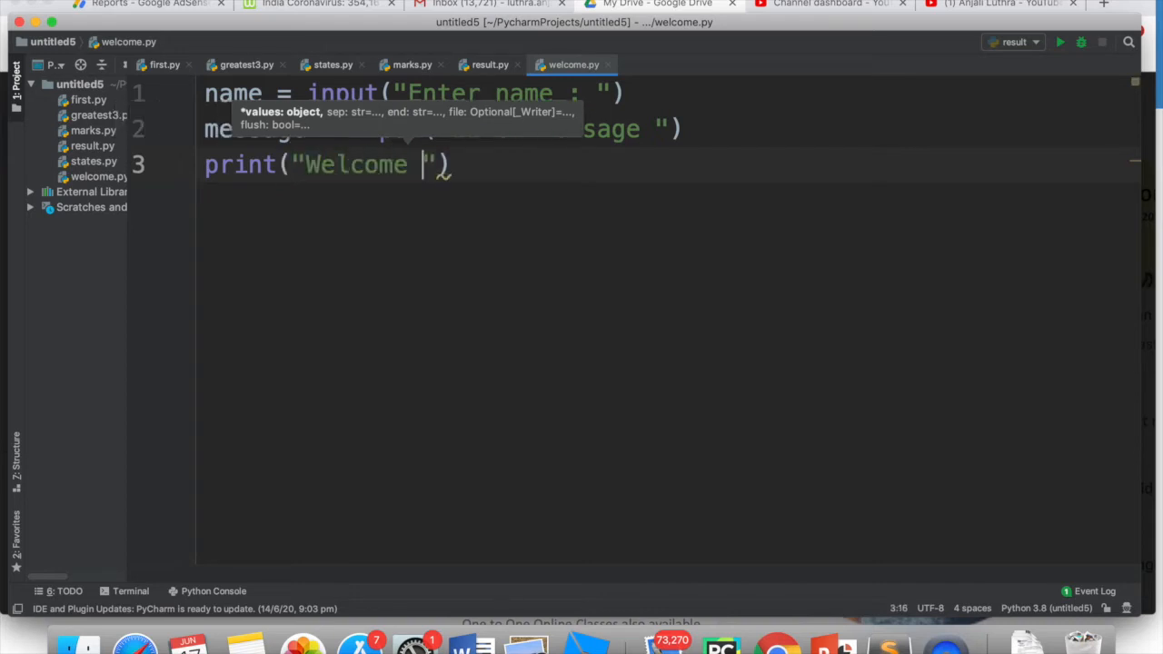
{"action": "type", "text": ",name"}
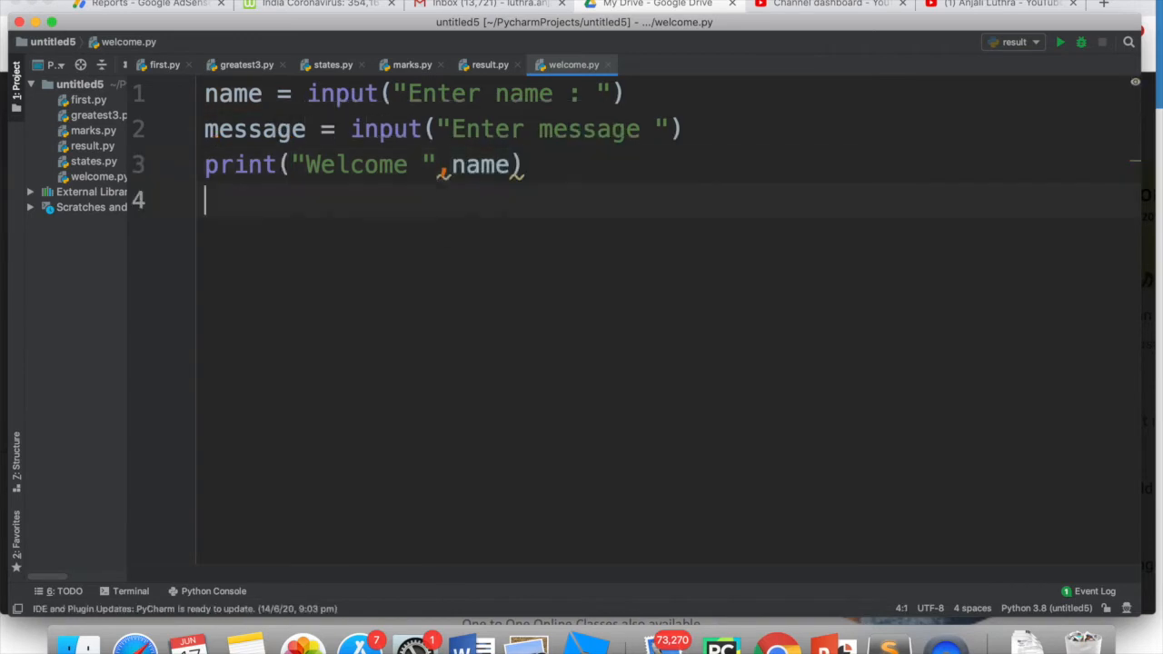
Add line 4 print(name, " says ", message)
{"action": "type", "text": "print("}
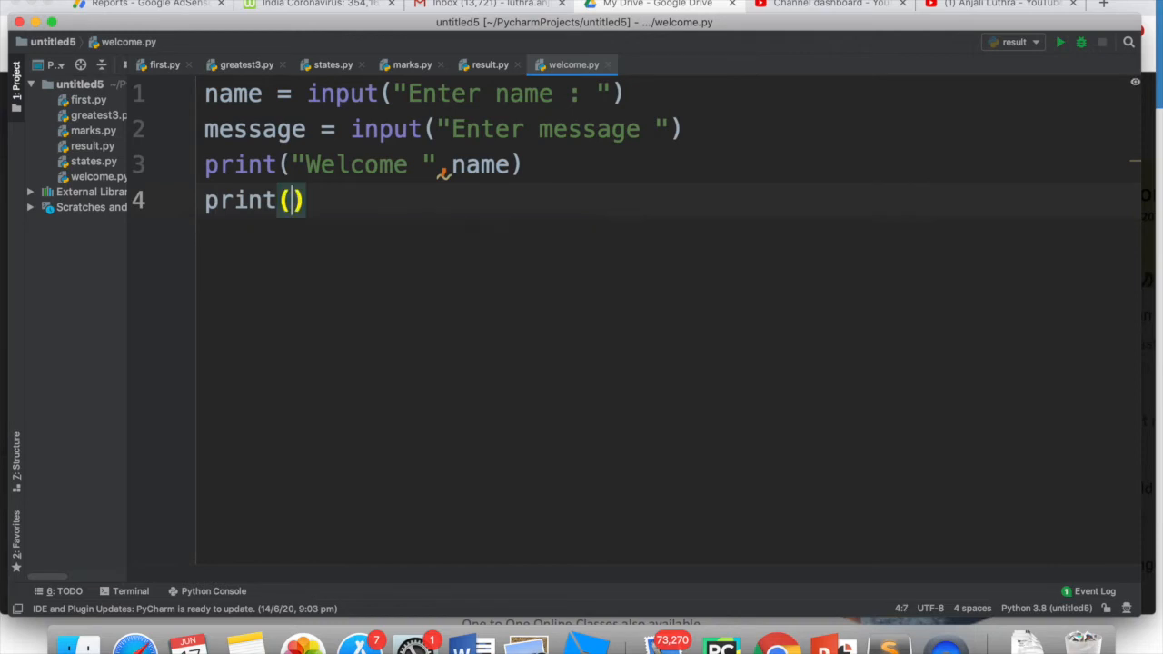
{"action": "type", "text": "name"}
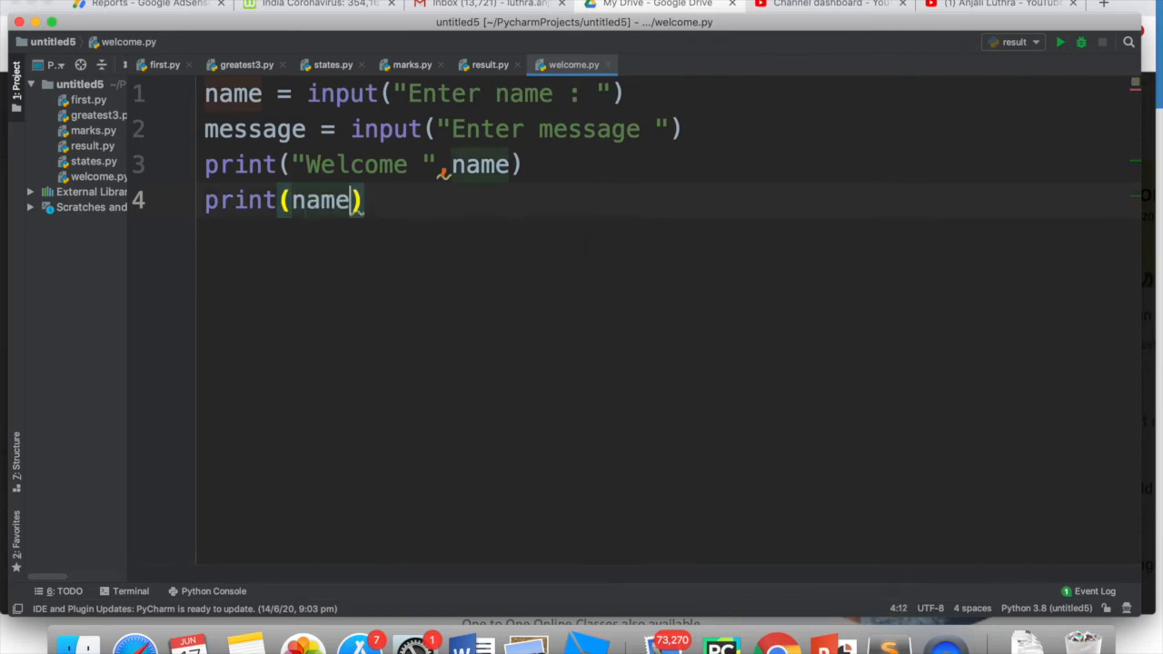
{"action": "type", "text": ", \" s"}
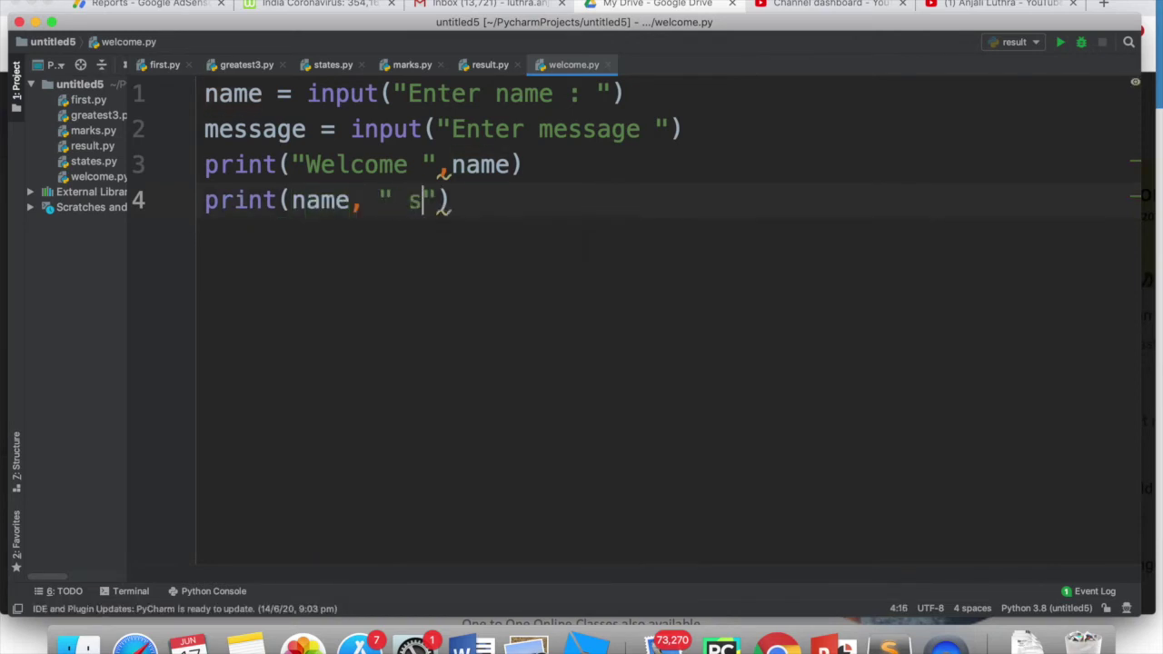
{"action": "type", "text": "ays"}
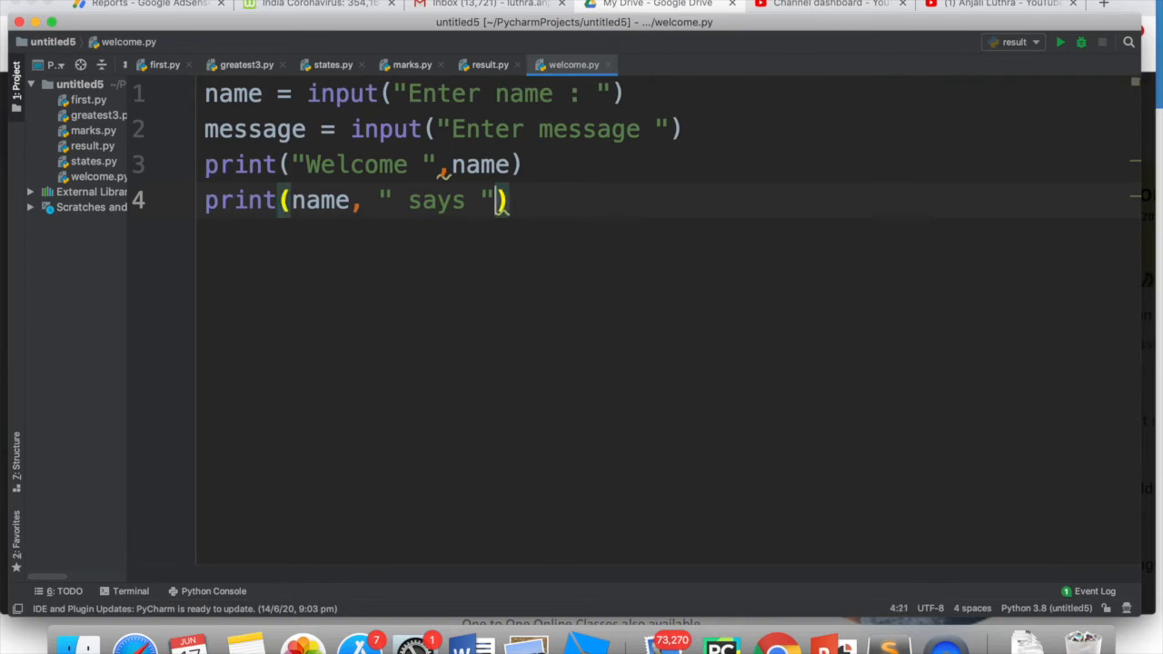
{"action": "type", "text": ","}
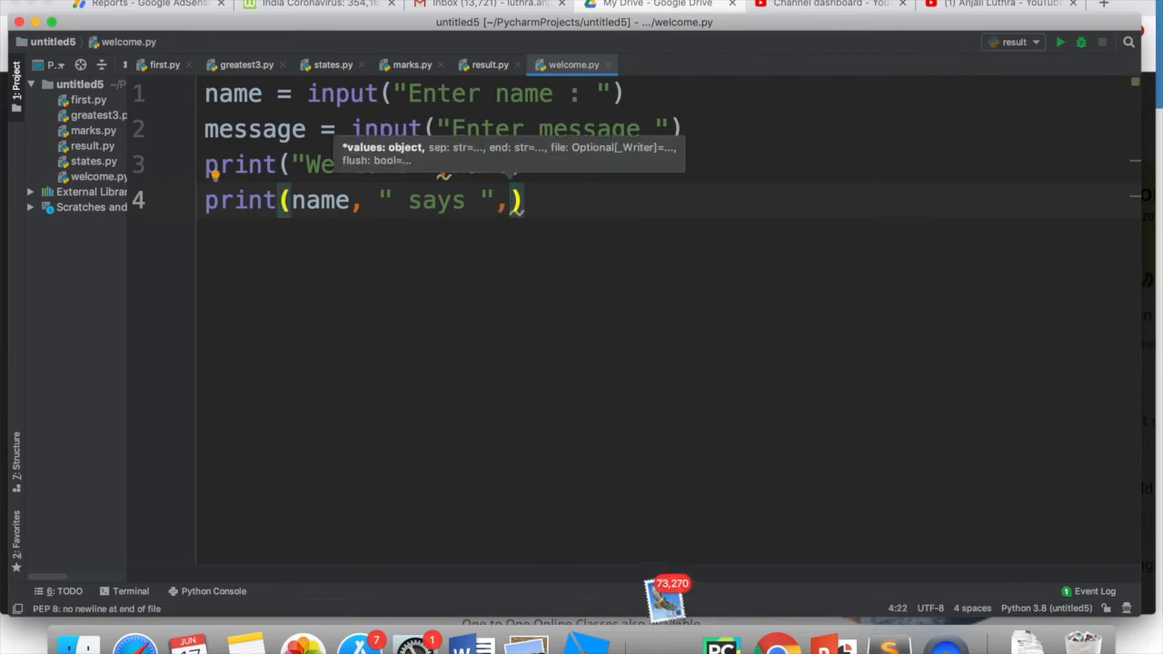
{"action": "type", "text": "message"}
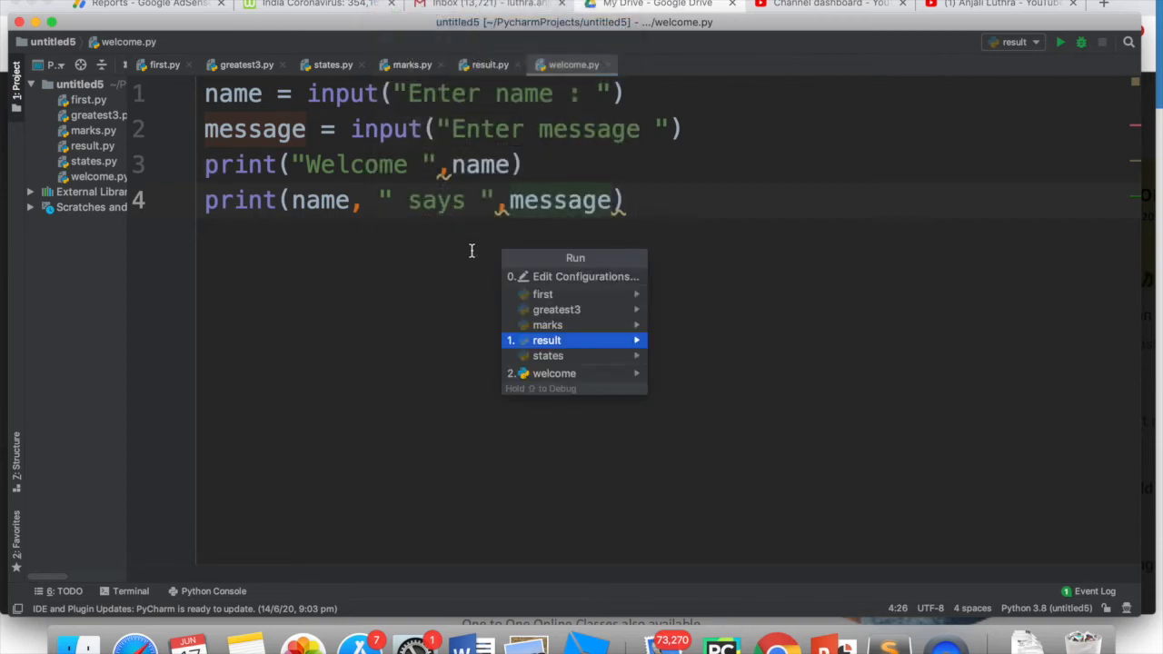
{"action": "mouse_move", "coordinate": [551, 374]}
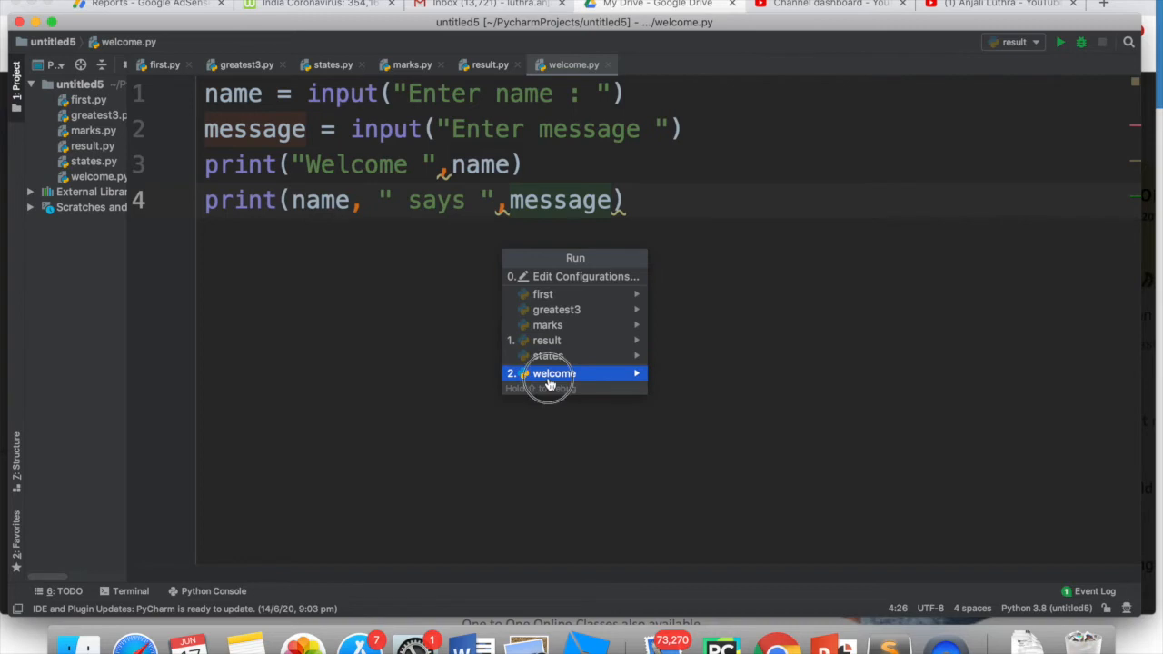
Run welcome.py, entering Anjali as the name and How are you? as the message
{"action": "left_click", "coordinate": [552, 373]}
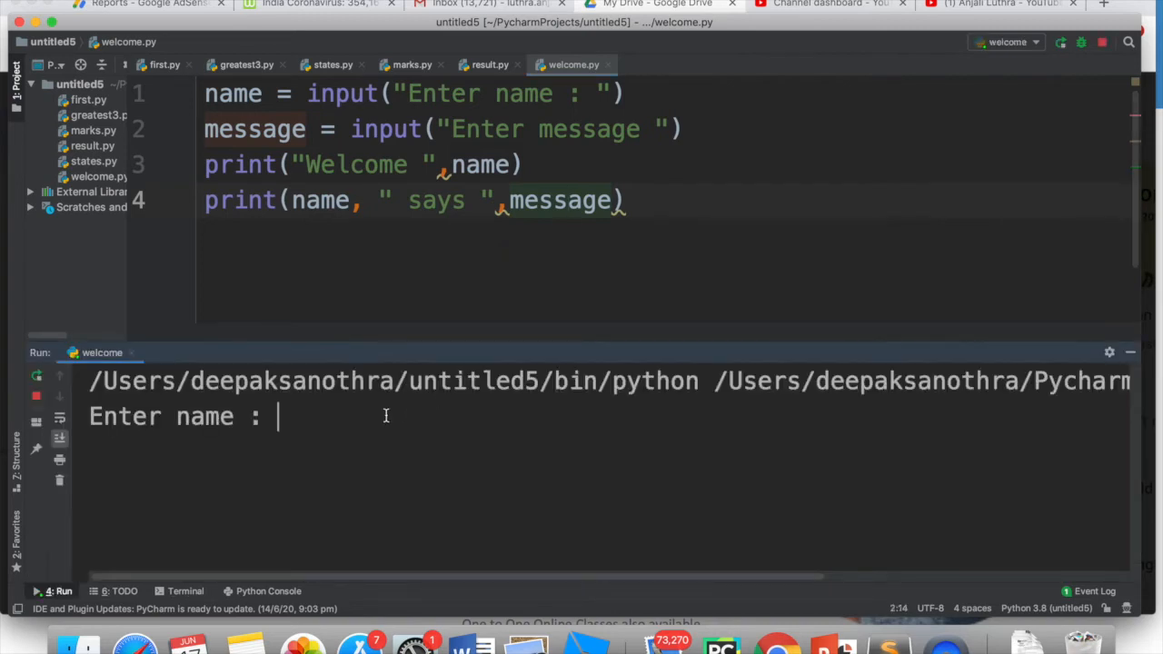
{"action": "type", "text": "Anjali"}
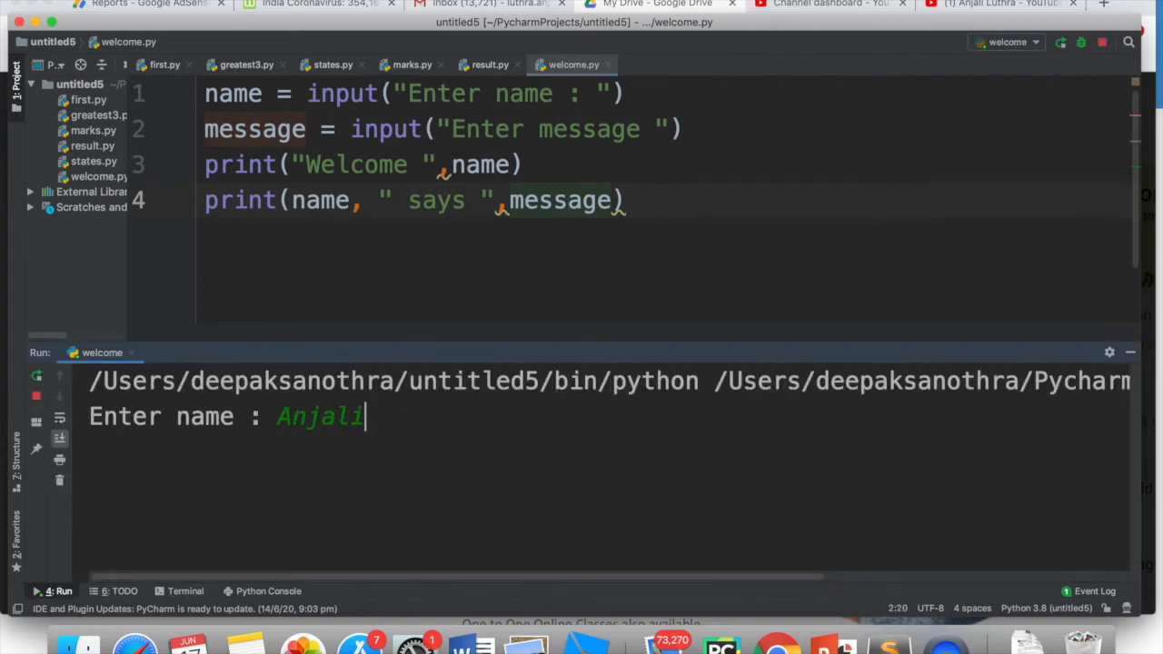
{"action": "type", "text": "How"}
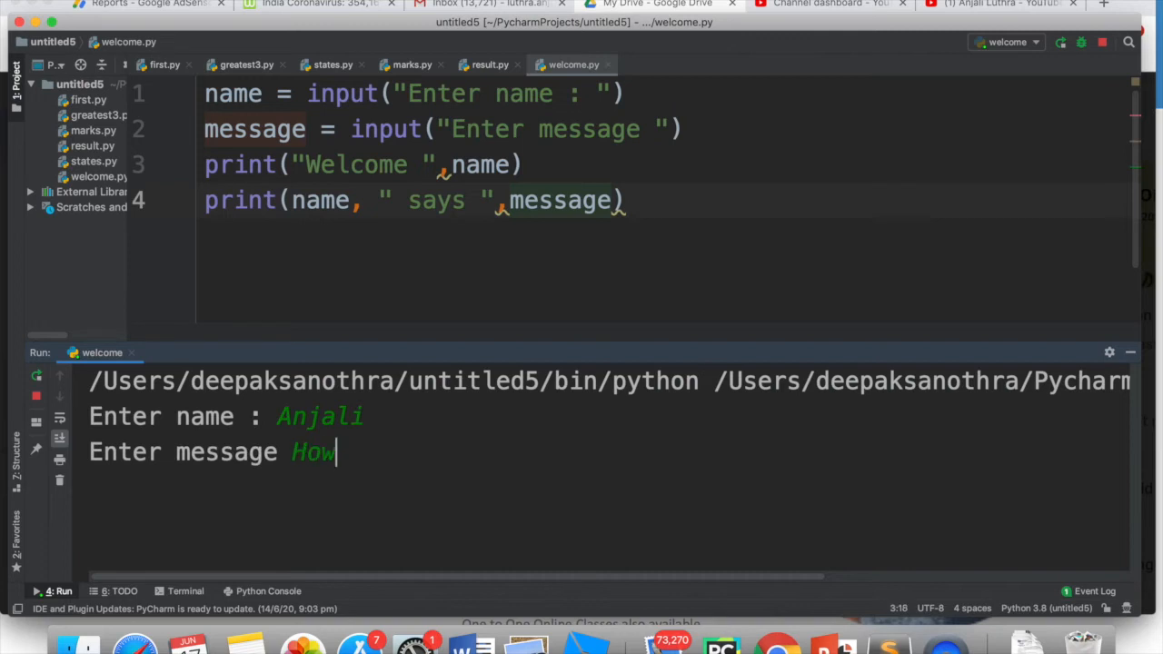
{"action": "type", "text": "are you?"}
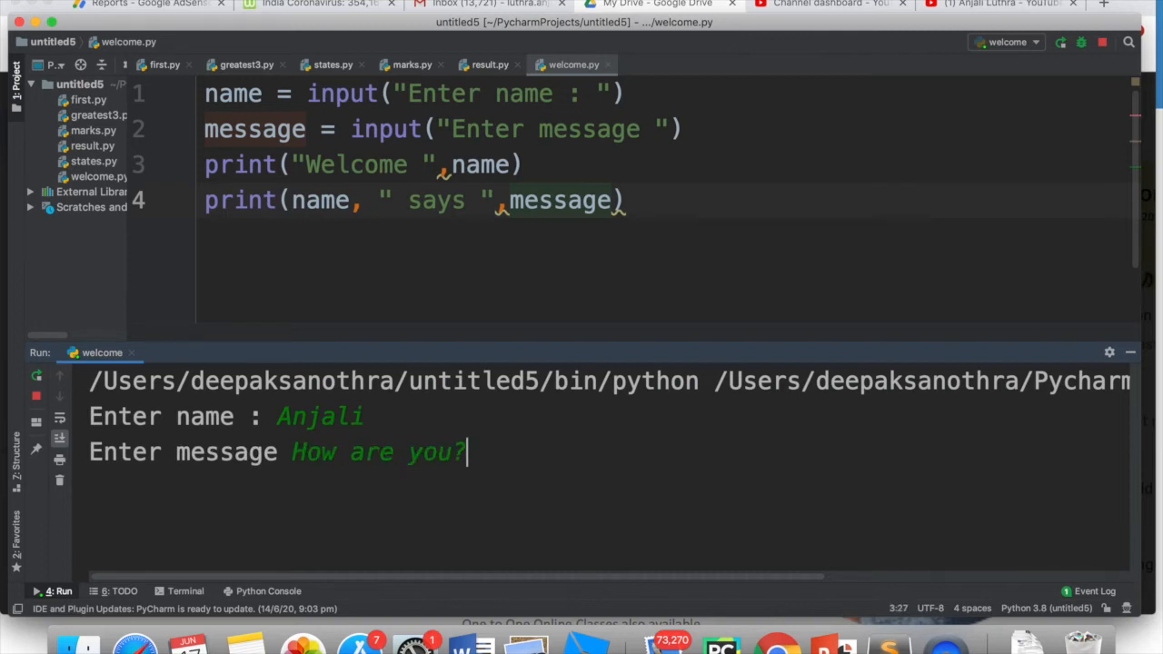
{"action": "key", "text": "enter"}
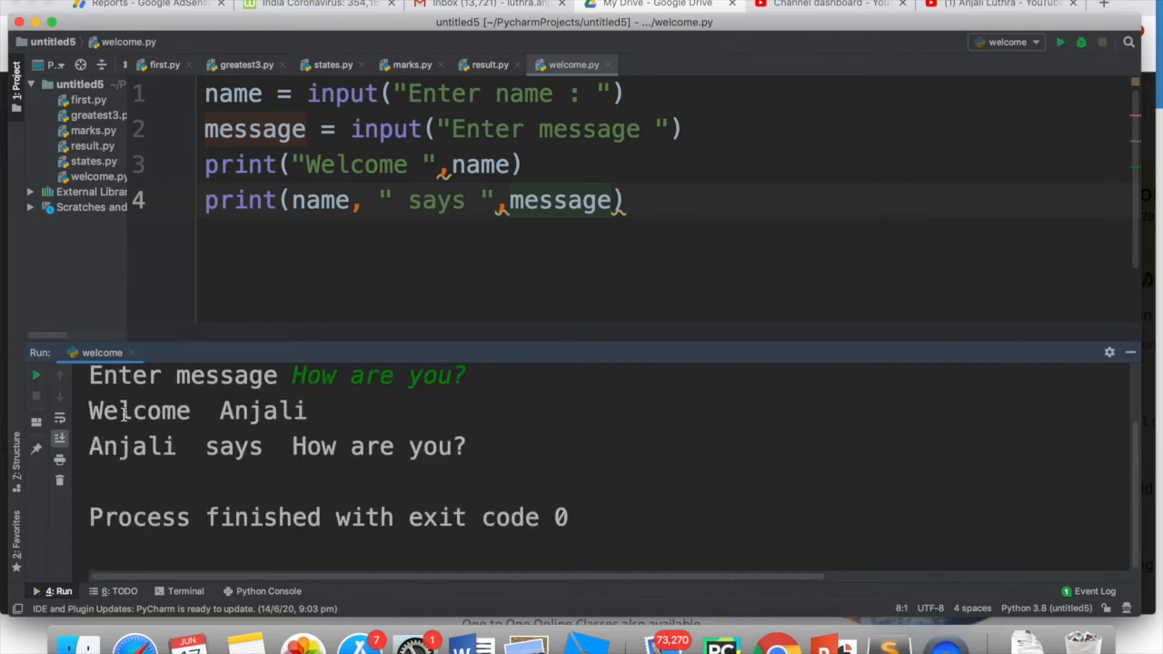
{"action": "mouse_move", "coordinate": [452, 473]}
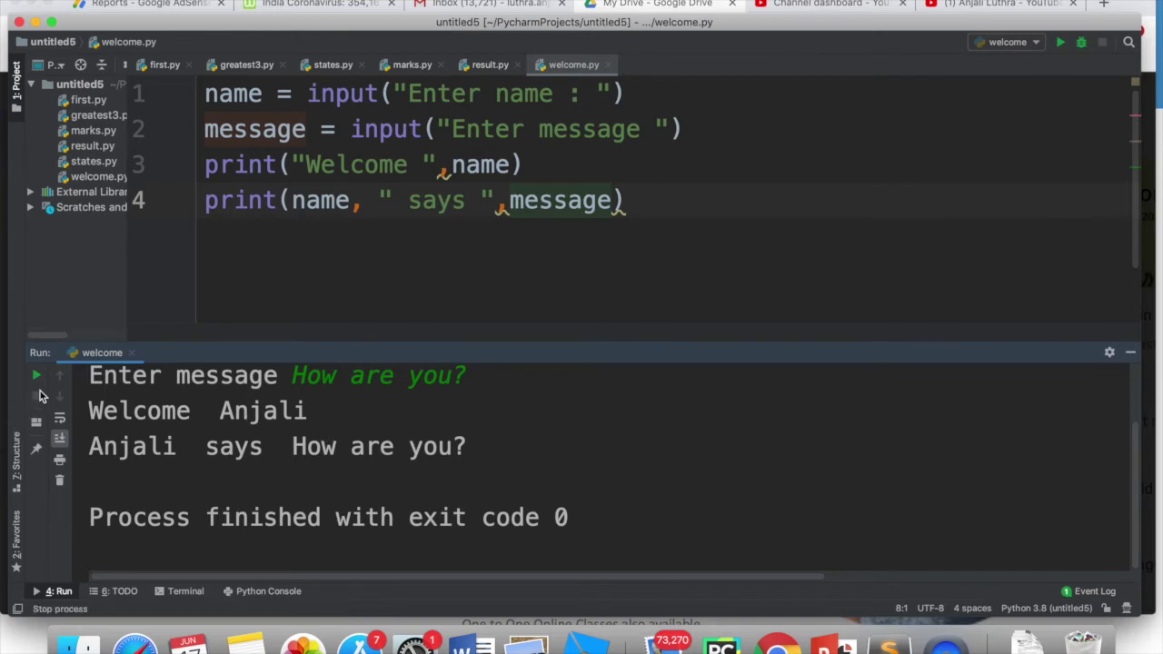
Rerun welcome.py, entering Aarav as the name and Lets do Programming as the message
{"action": "left_click", "coordinate": [36, 374]}
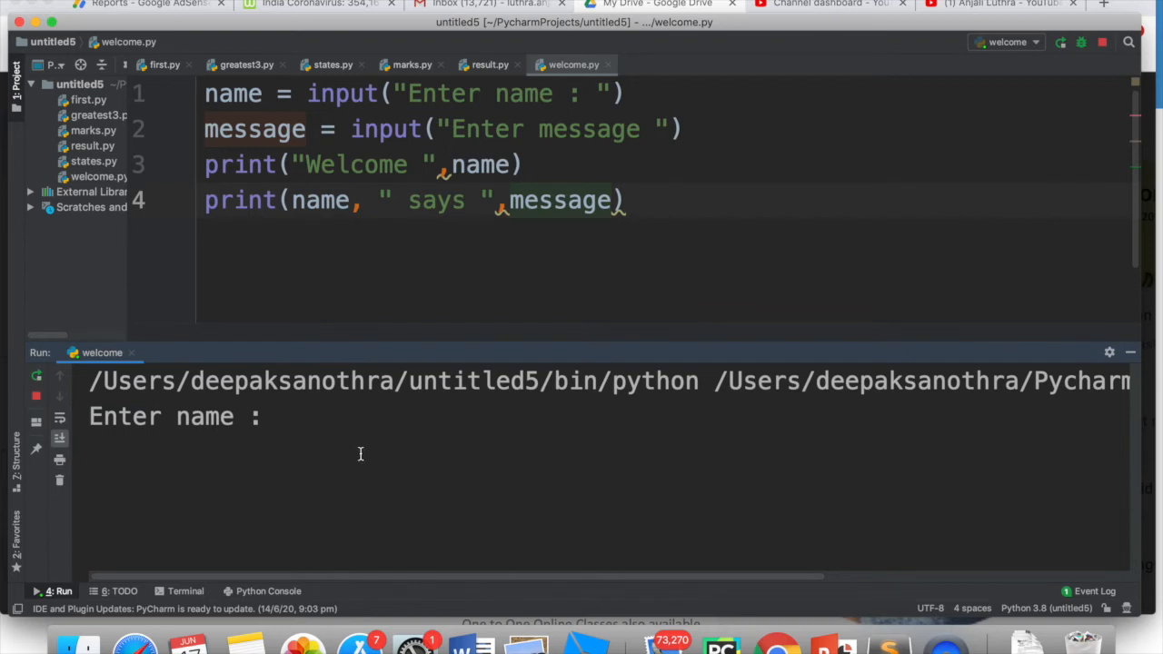
{"action": "type", "text": "Aarav"}
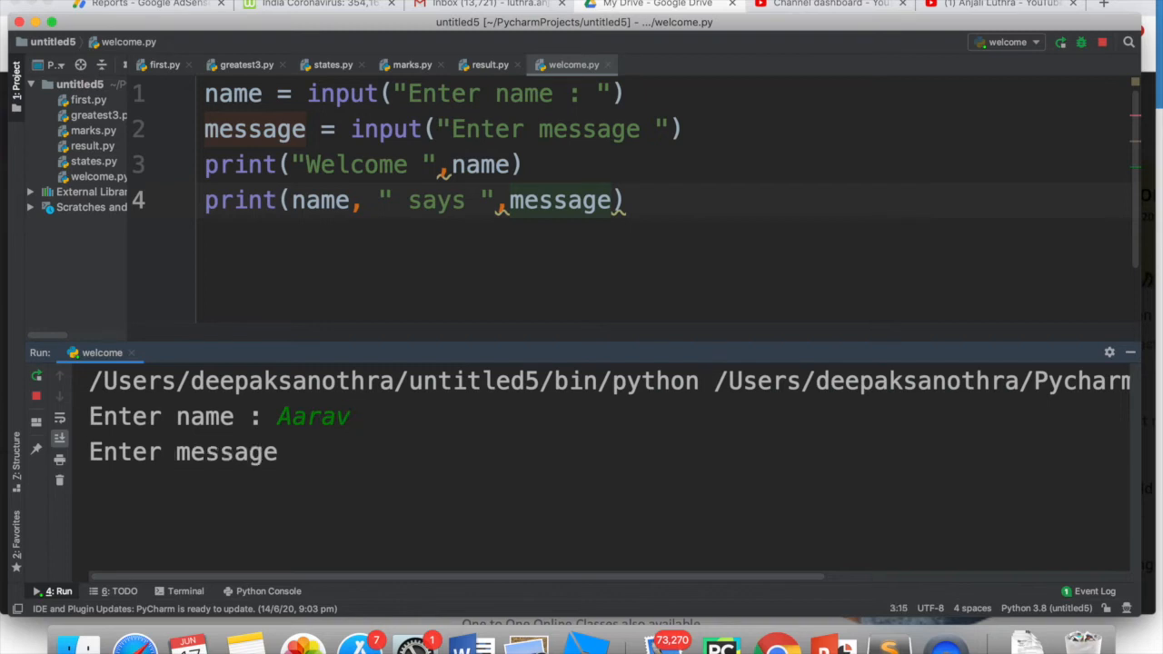
{"action": "type", "text": "Lets do P"}
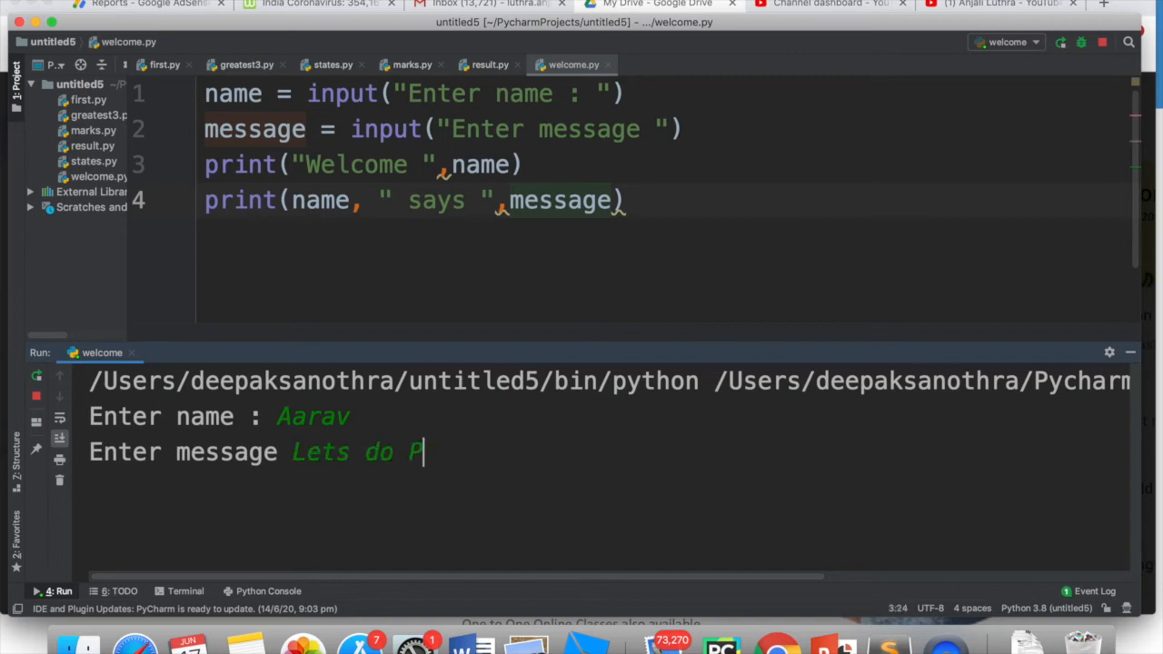
{"action": "type", "text": "rogrammi"}
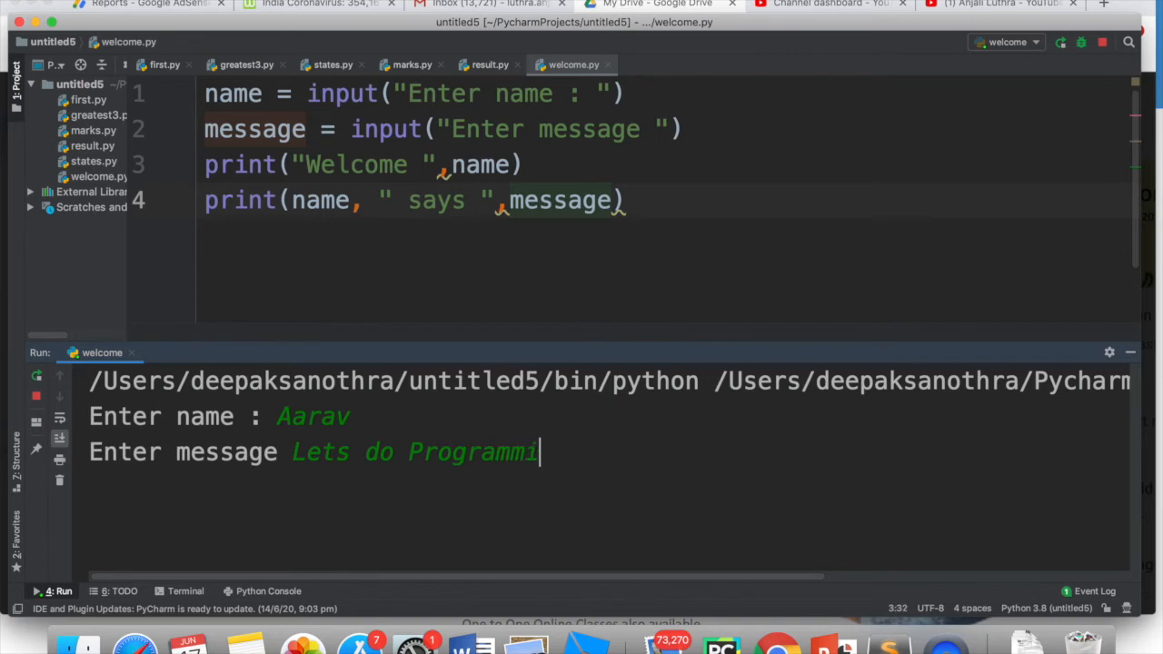
{"action": "type", "text": "ng"}
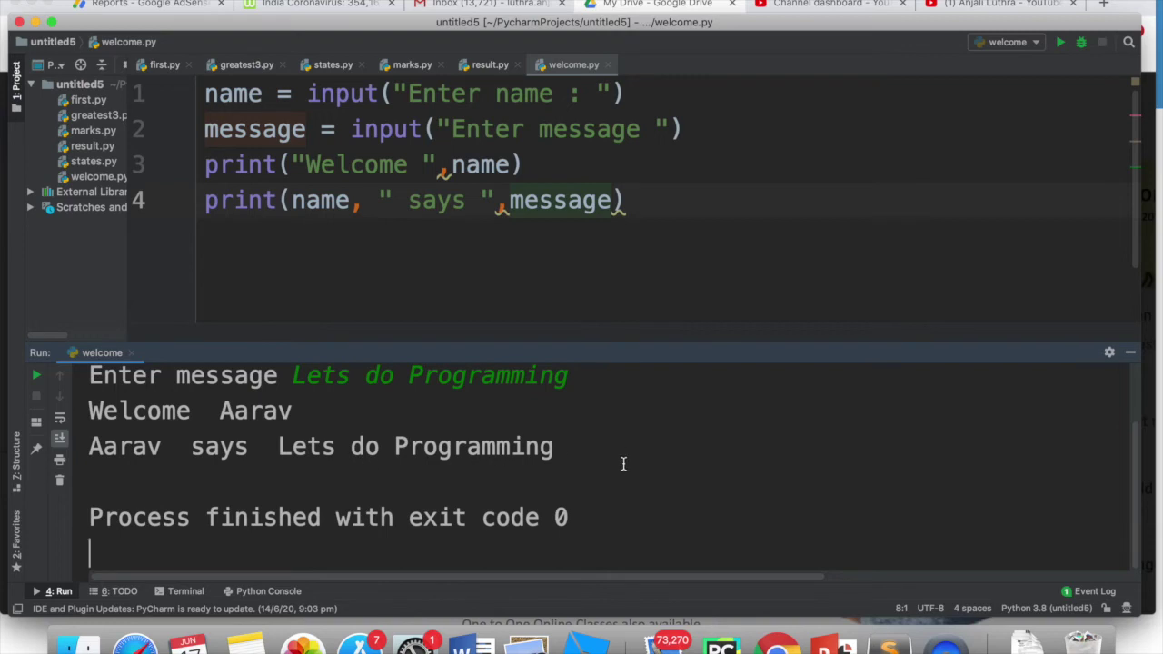
{"action": "mouse_move", "coordinate": [628, 376]}
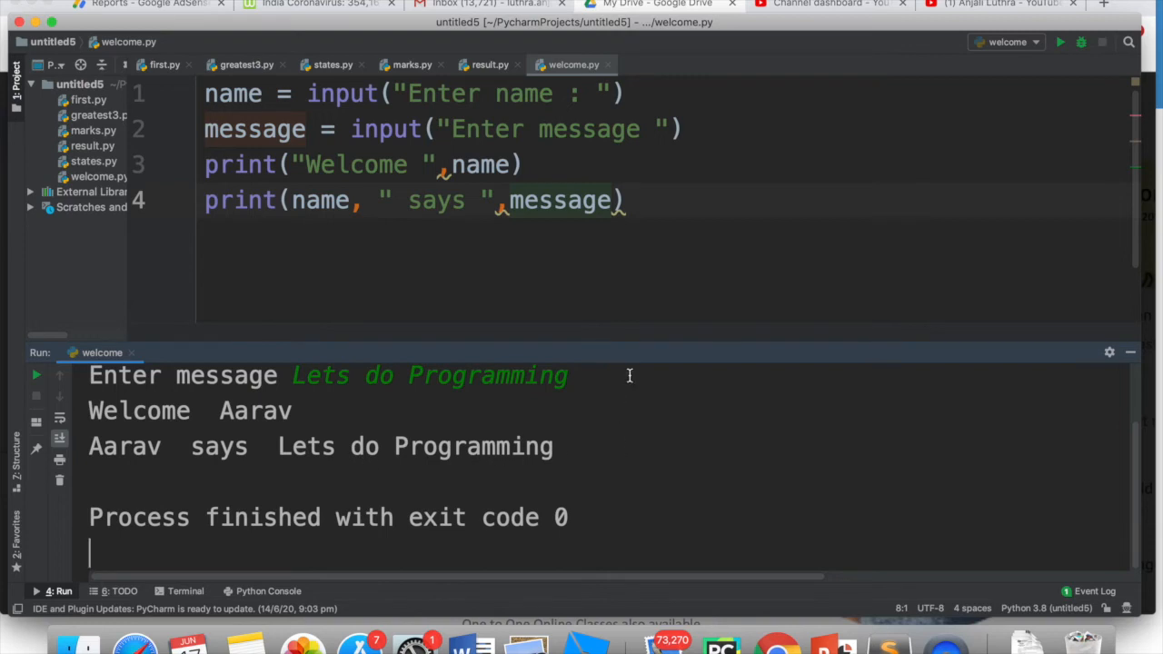